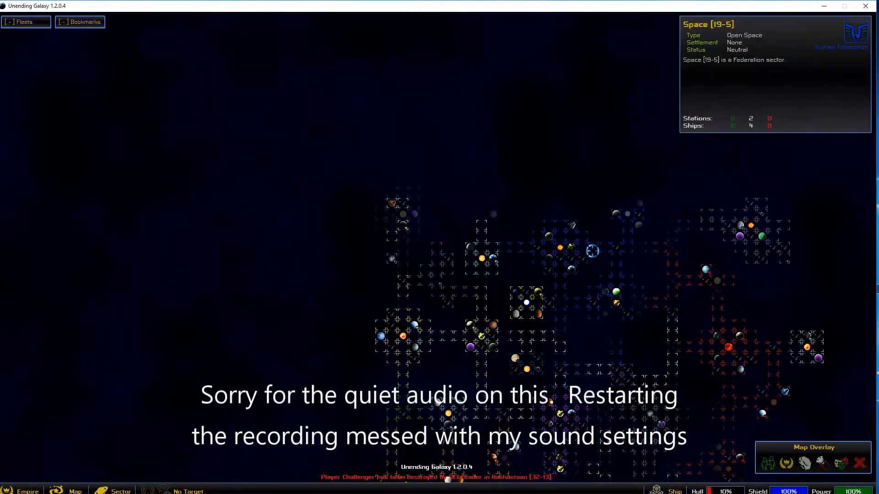
Review the Nebula [5-6], Nebula [3-8] and Zhen Xiu I sectors, then view the empire summary
click(435, 259)
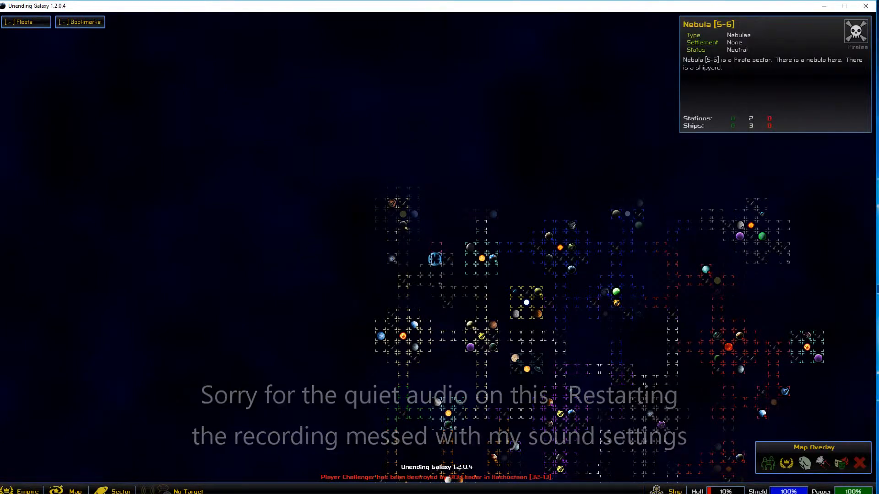
click(407, 279)
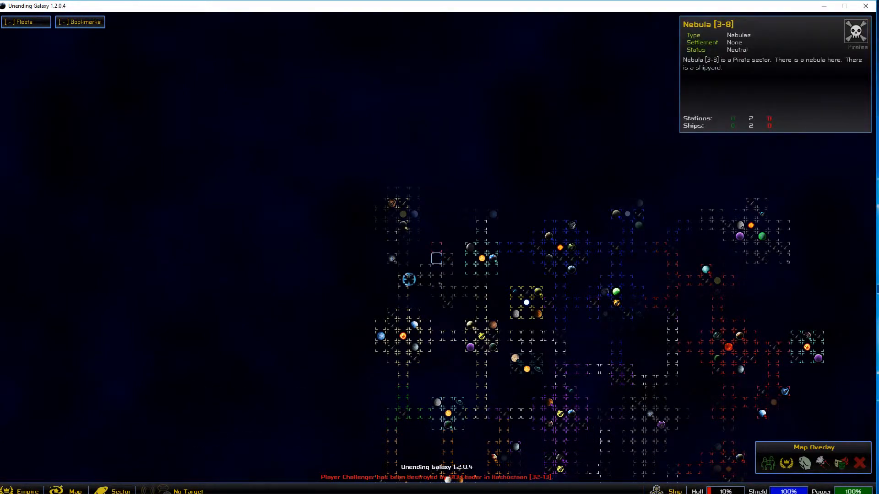
click(408, 325)
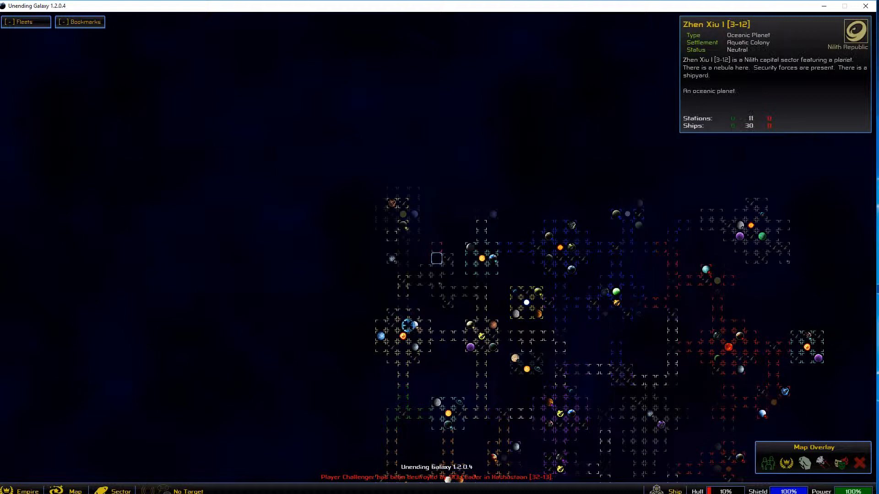
click(405, 336)
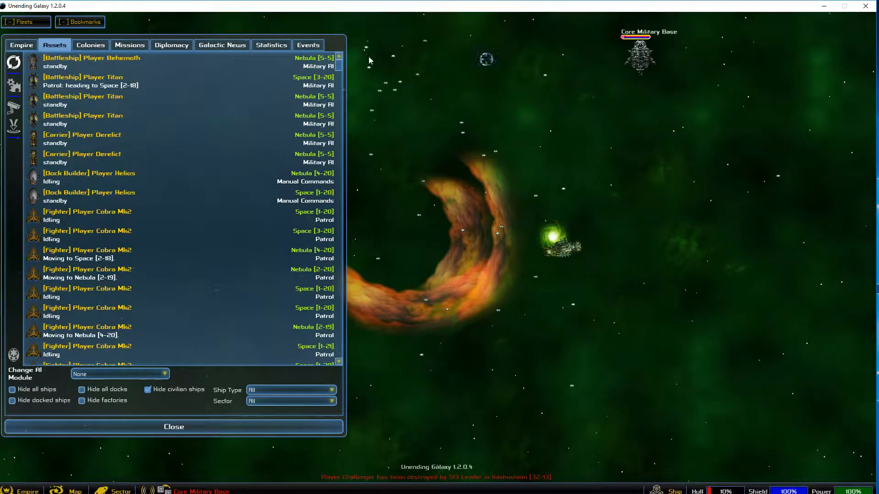
click(20, 45)
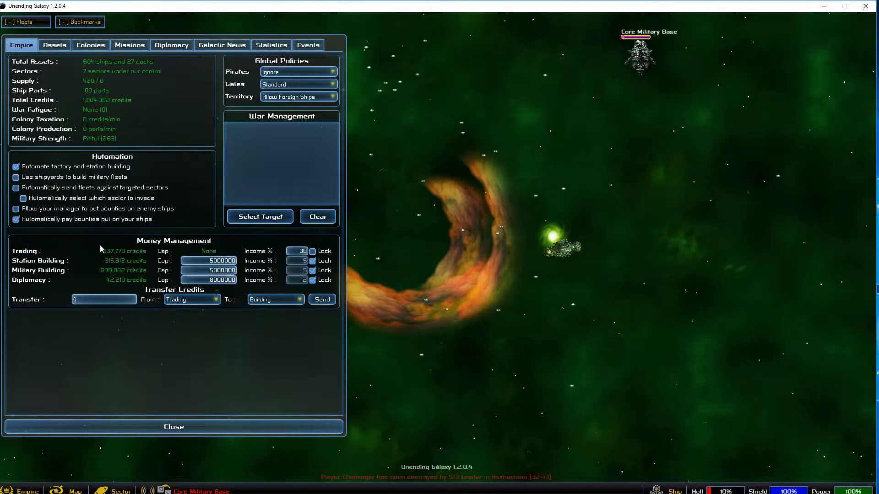
click(174, 427)
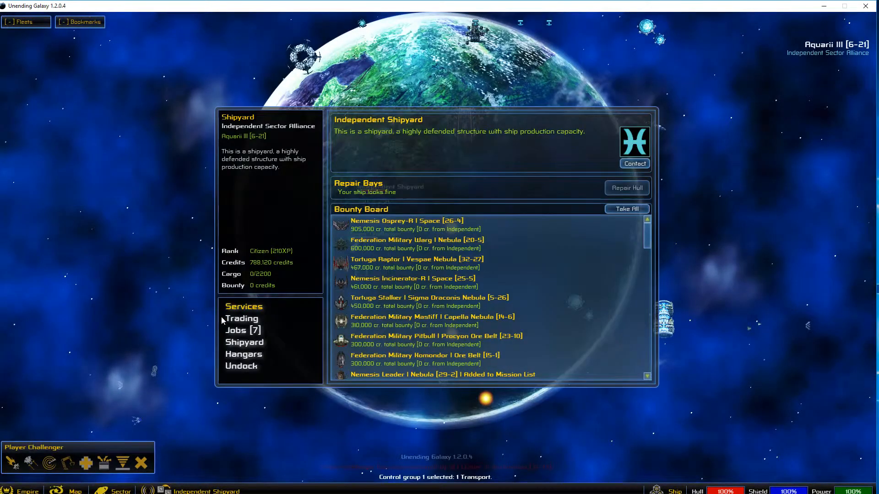
Buy two Silverblade cruisers with the '1 Beam 2 Bullets 2 missiles' preset
click(244, 342)
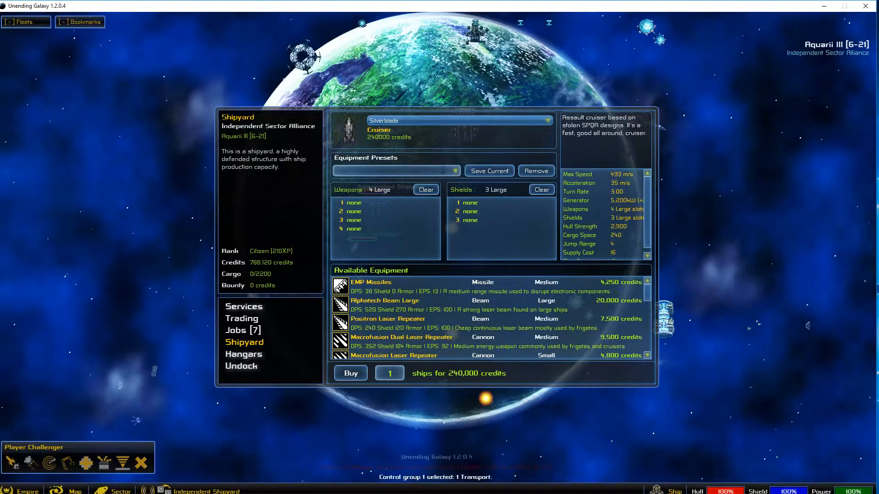
click(396, 171)
text(2)
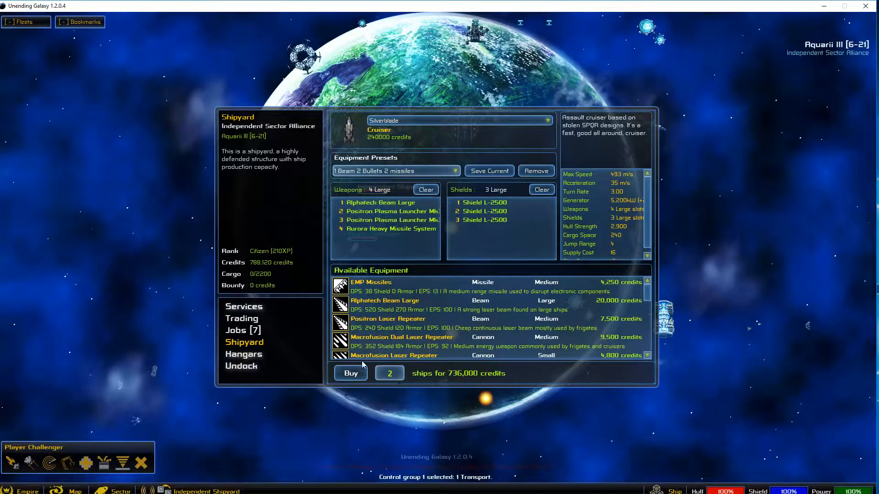
click(350, 373)
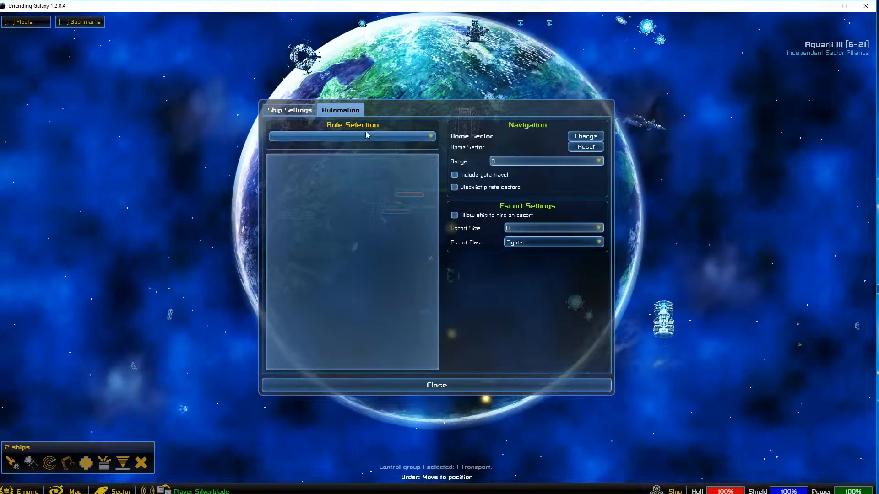
Automate the cruisers as Scavengers with range 3 and gate travel included, then close settings
click(352, 136)
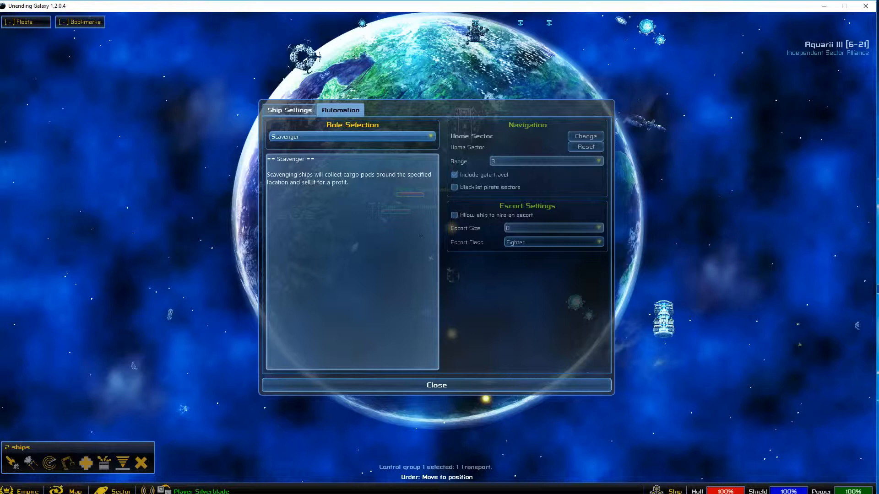
mouse_move(405, 385)
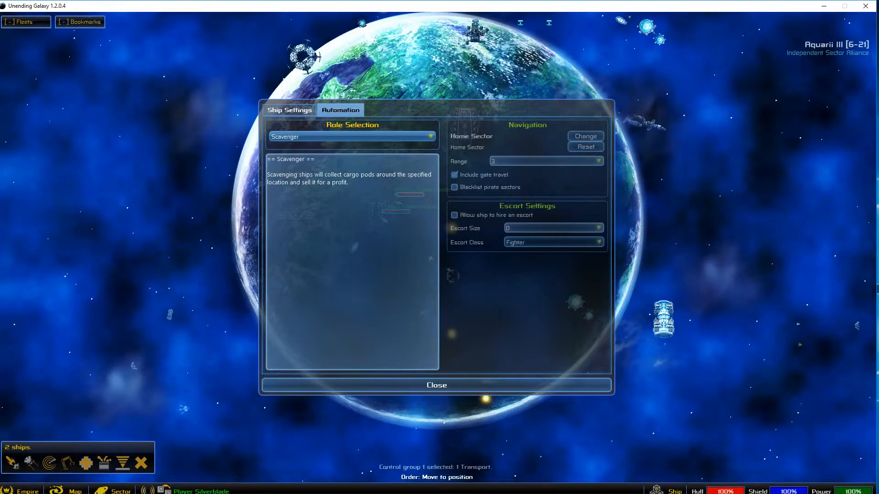
click(437, 385)
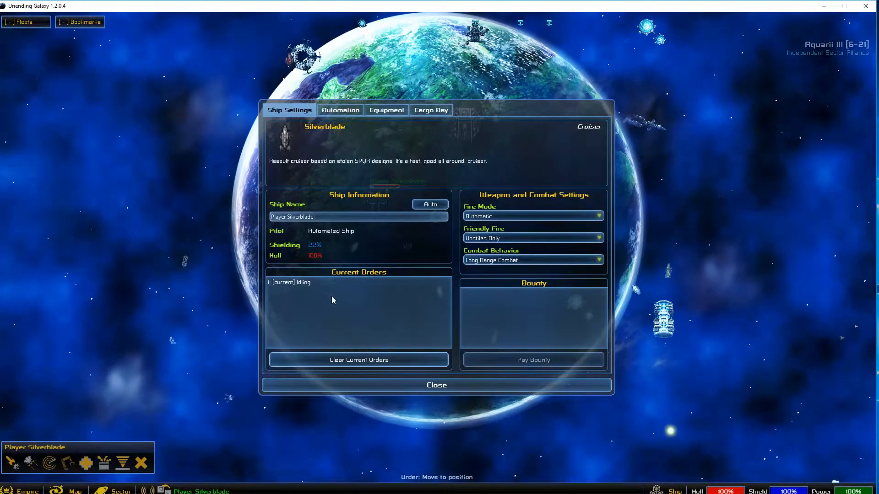
mouse_move(381, 186)
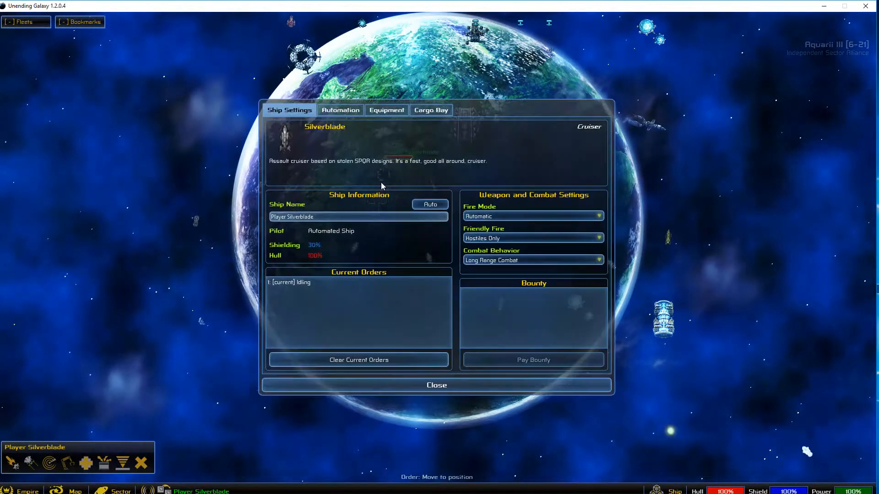
mouse_move(354, 313)
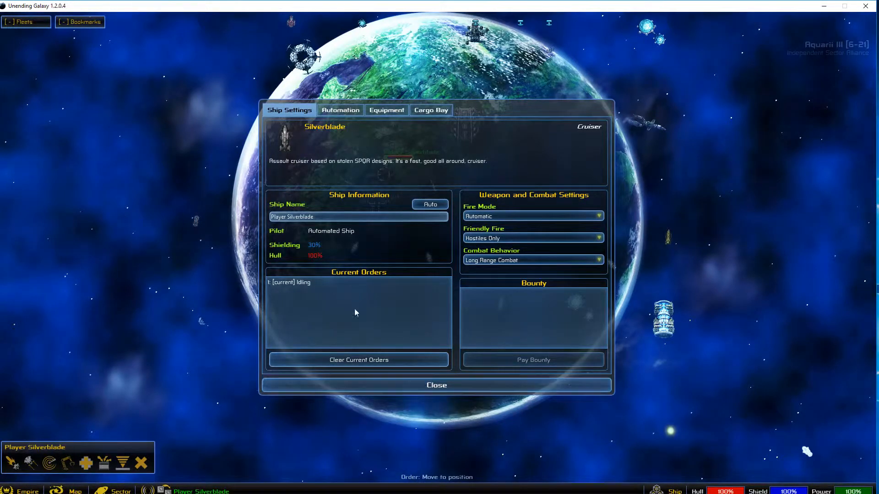
click(340, 110)
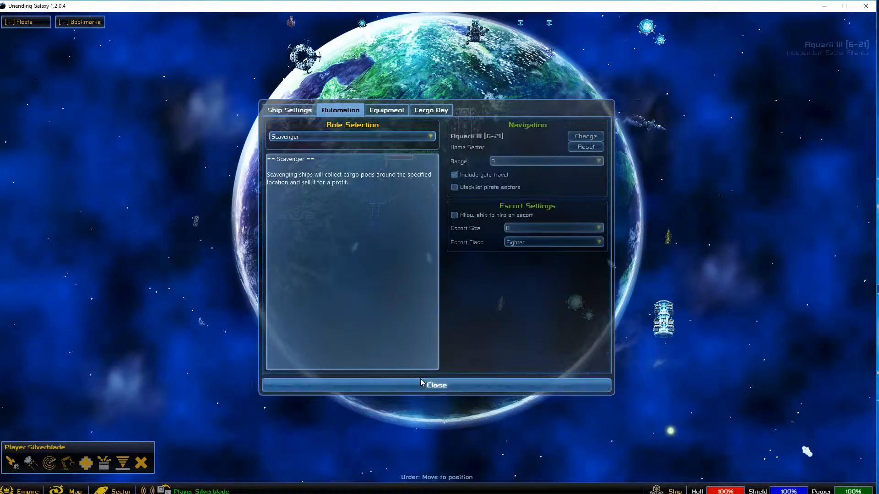
click(290, 109)
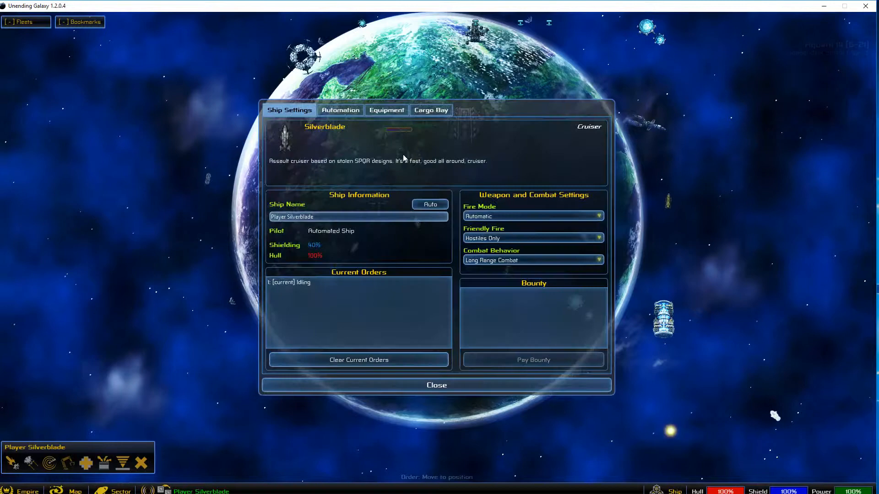
click(437, 385)
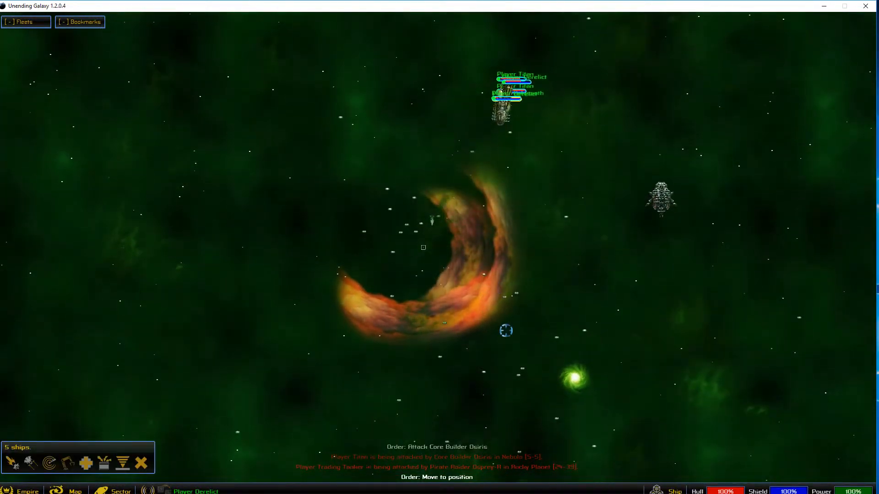
Move to the Nebula [5-5] sector map and order the Core Warpgate fleet to move
click(74, 490)
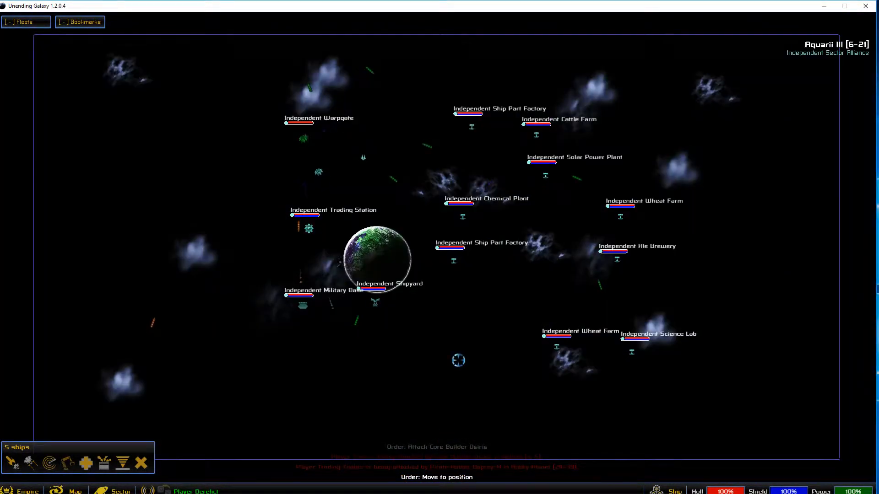
click(363, 312)
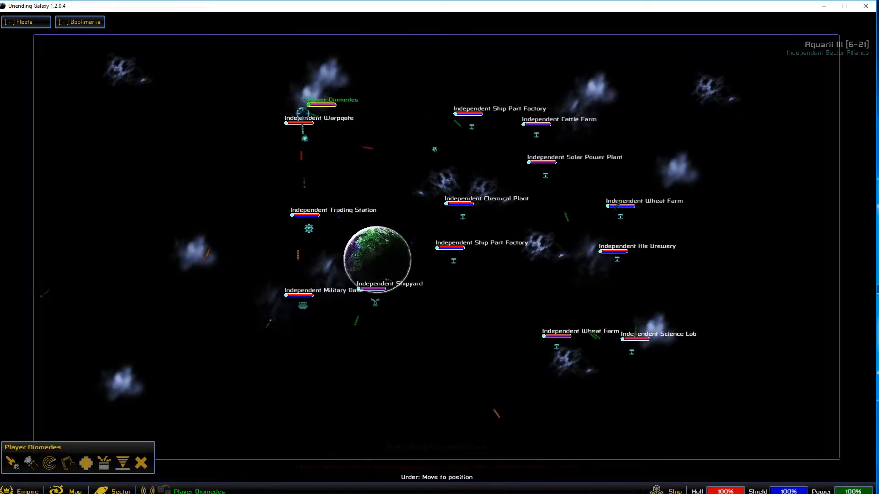
click(73, 491)
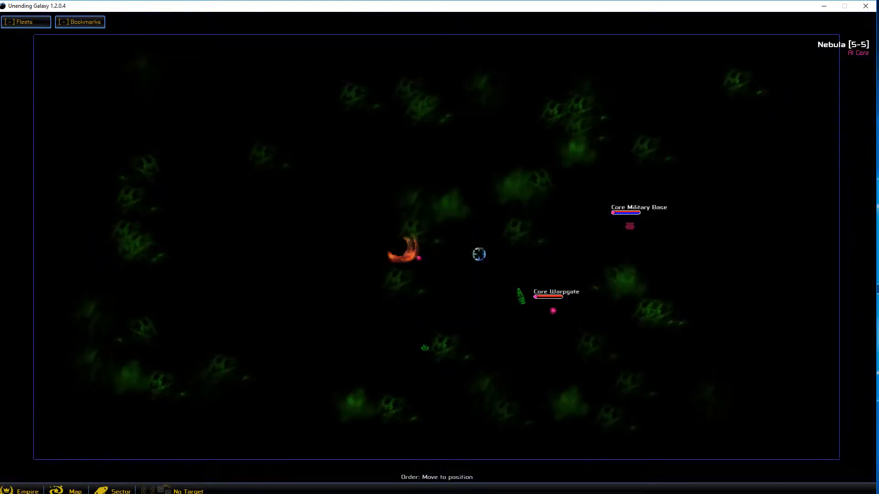
click(521, 289)
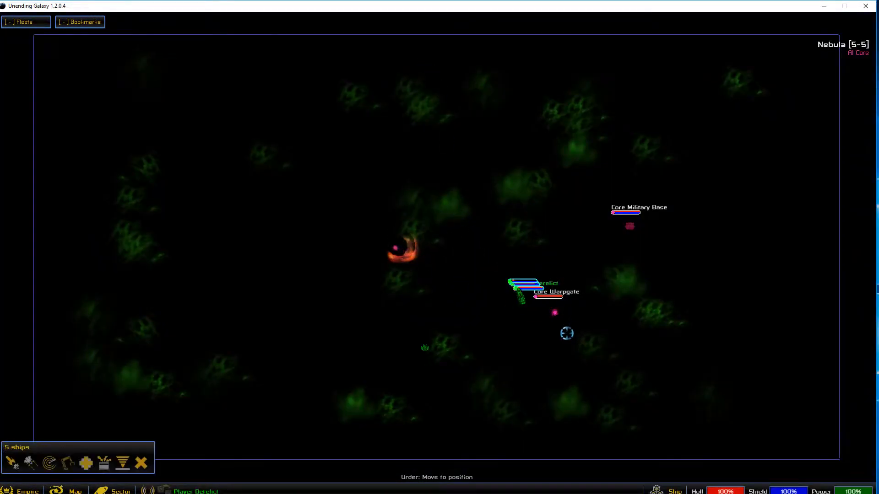
click(73, 491)
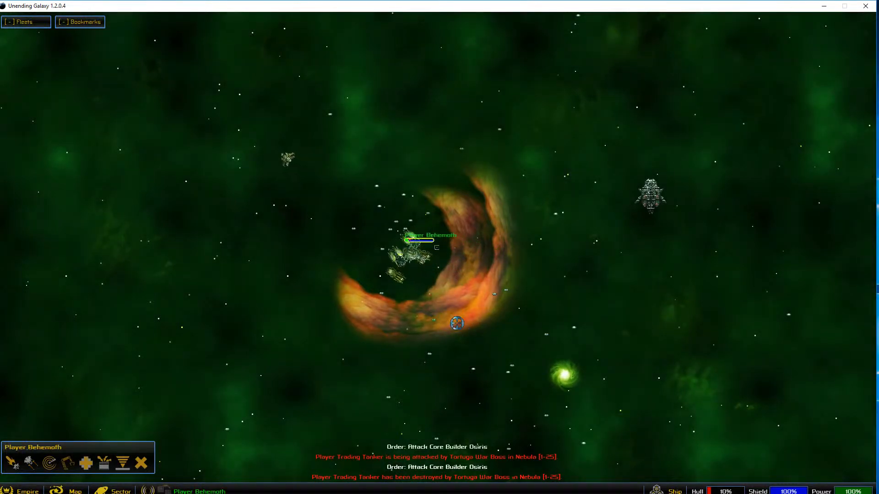
mouse_move(87, 463)
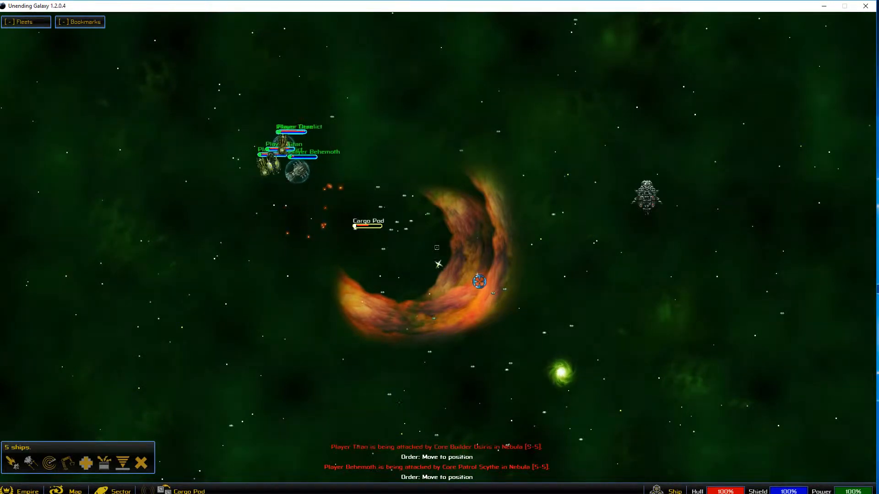
click(75, 490)
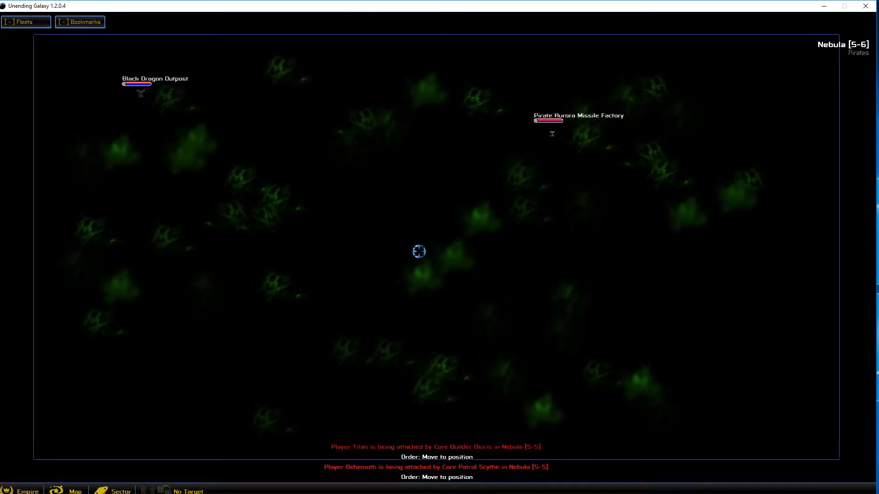
click(73, 490)
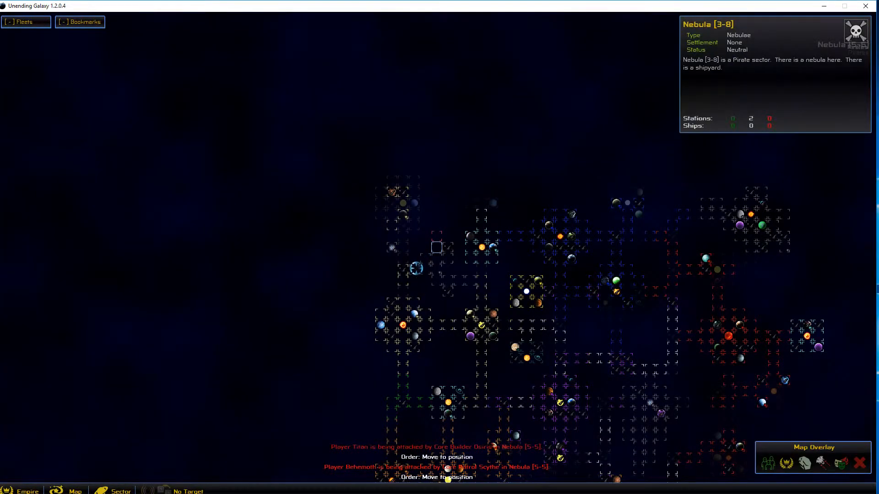
click(403, 290)
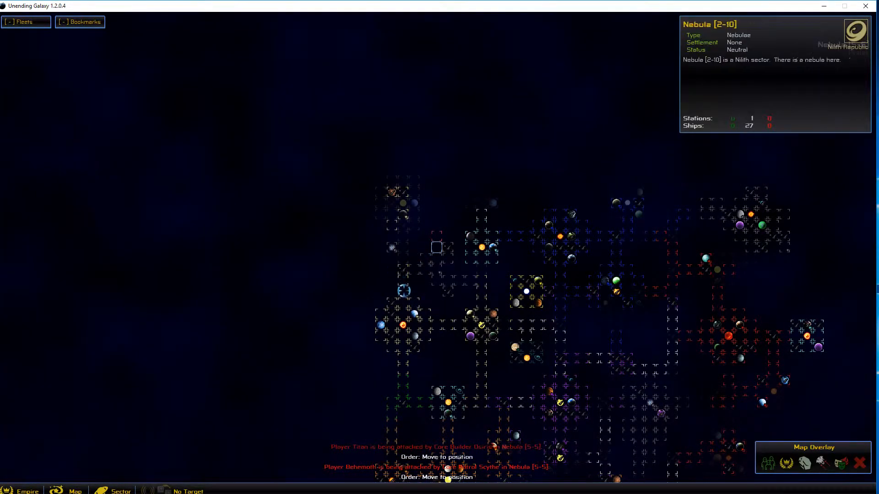
click(402, 365)
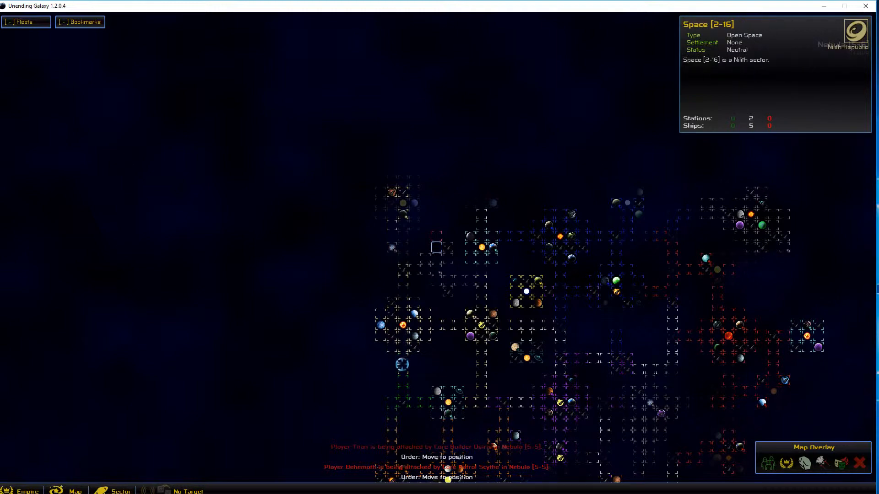
click(22, 490)
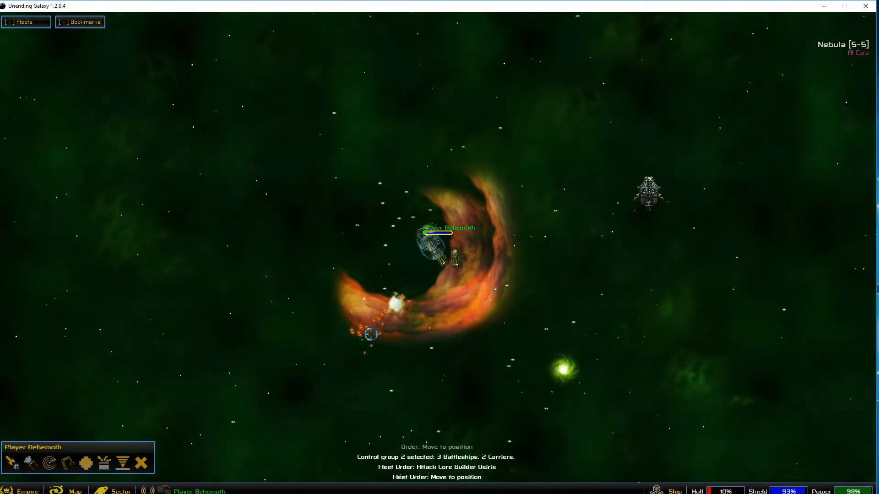
Open the Empire window on its Empire tab
click(23, 490)
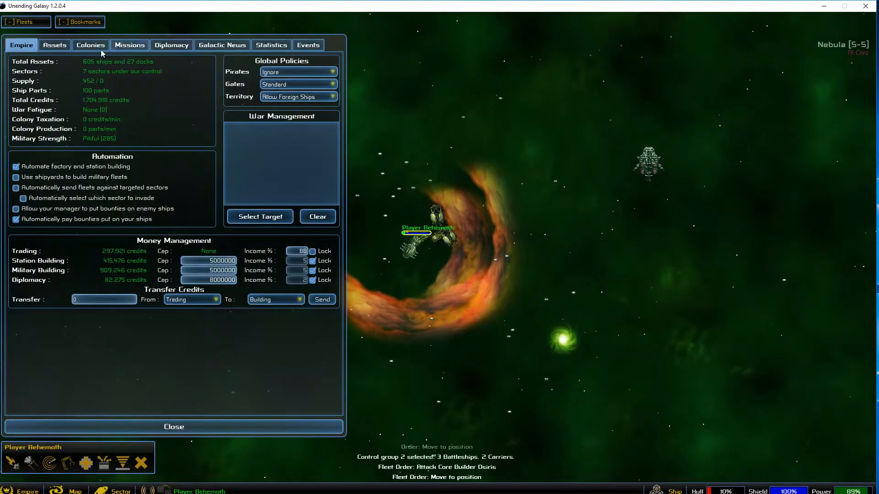
click(54, 45)
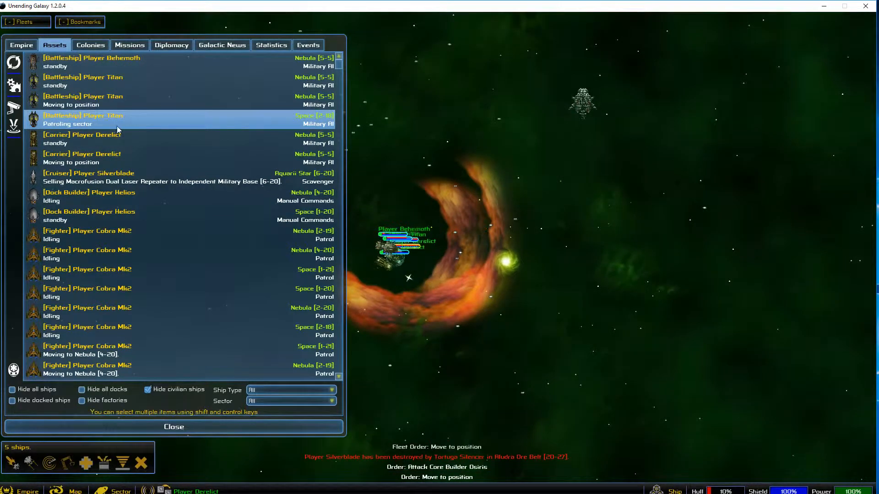
Jump to Player Titan in Space [2-18] from the asset list and select it
click(83, 119)
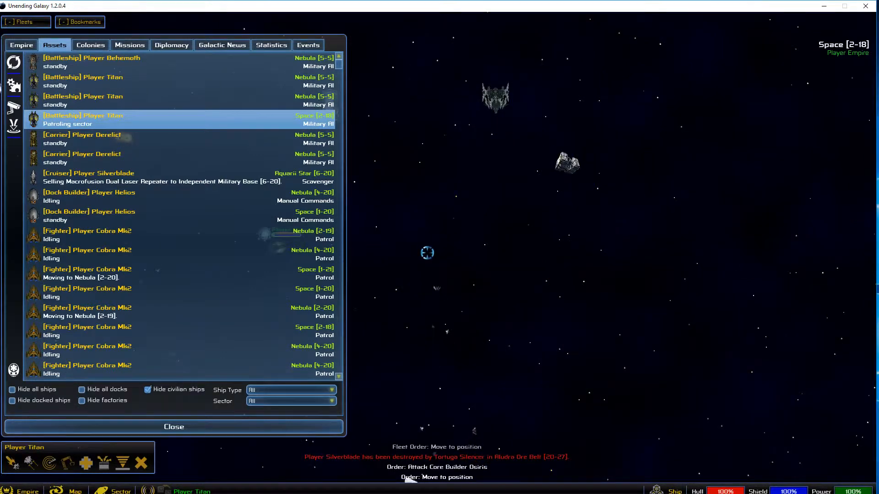
click(174, 427)
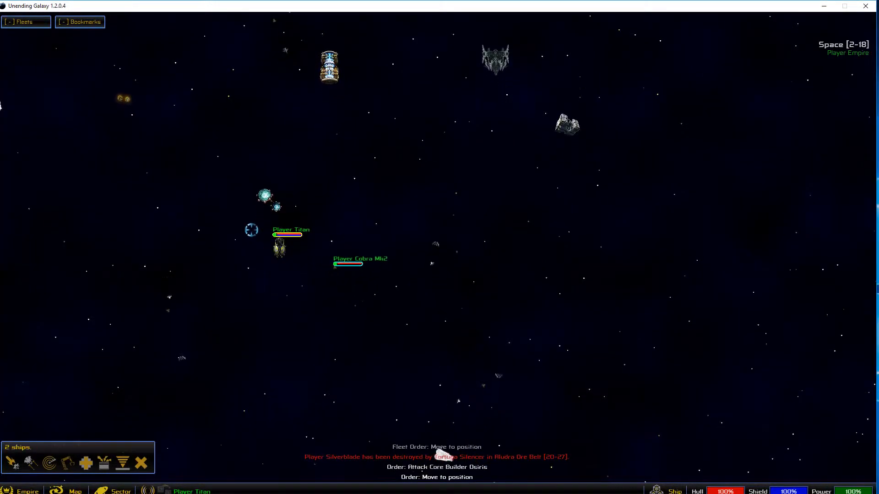
click(74, 490)
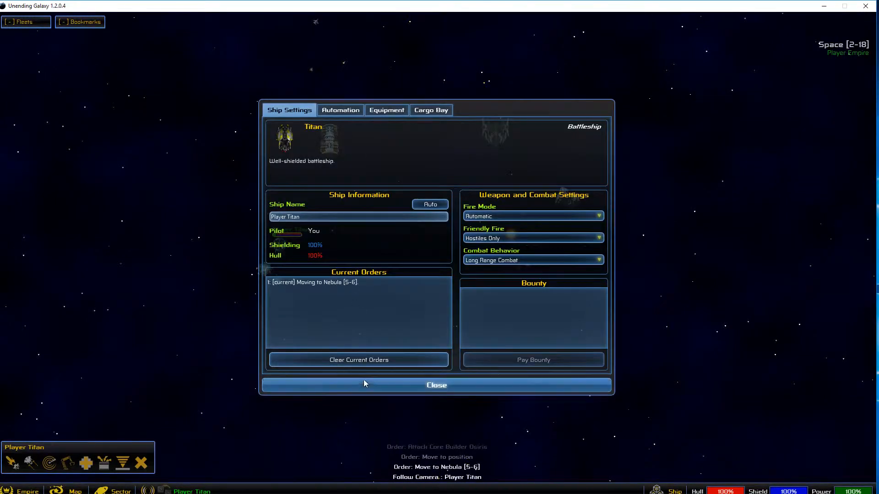
Close Titan's ship settings and the empire asset list after checking its patrol
click(435, 385)
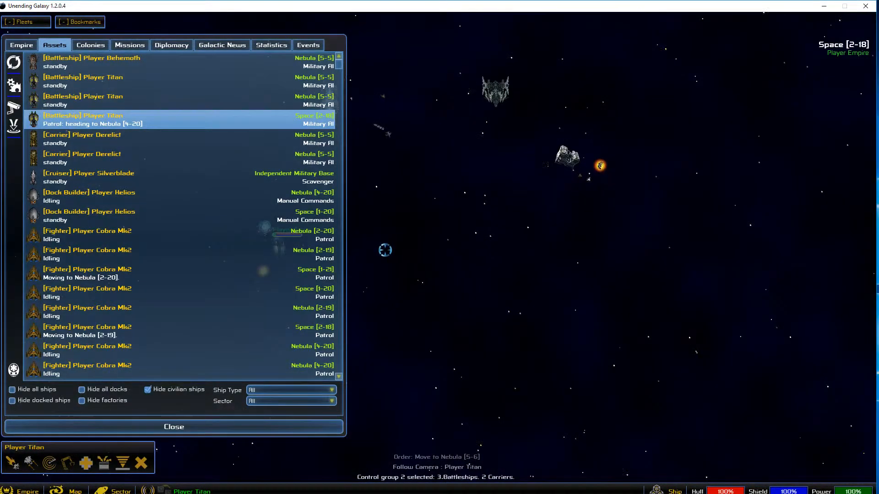
click(174, 427)
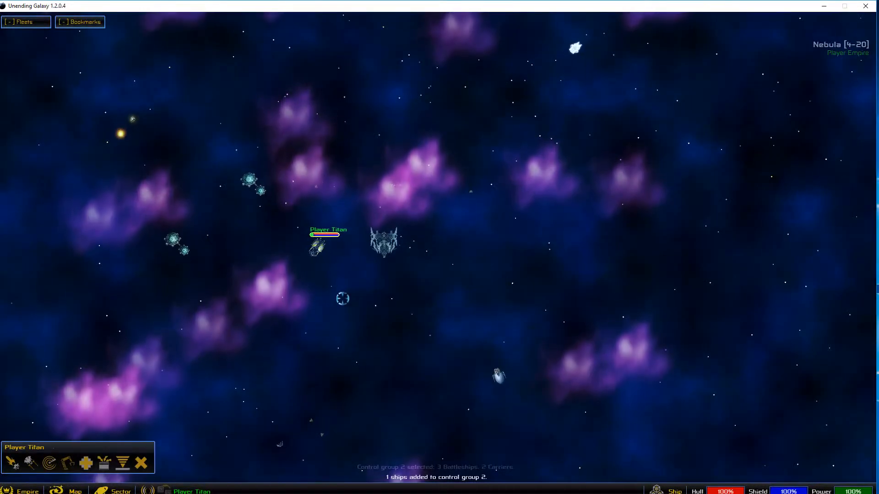
Set Player Titan's automation role to None and close its ship settings
click(352, 137)
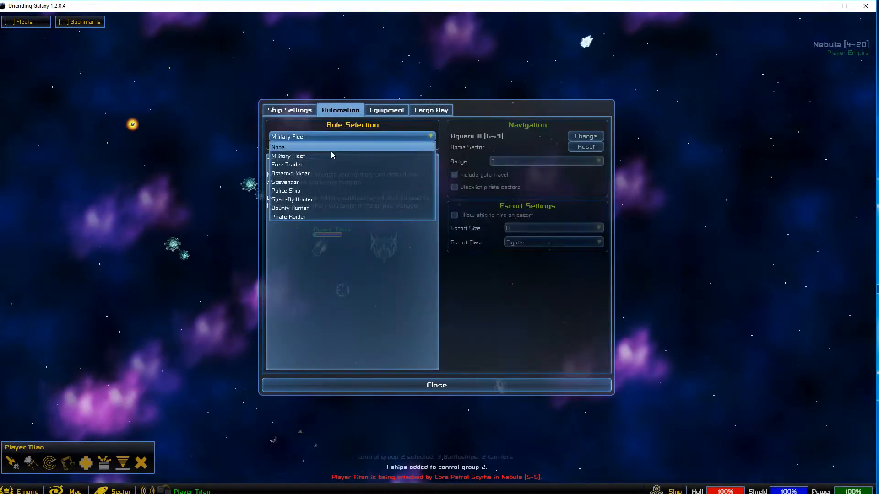
click(436, 385)
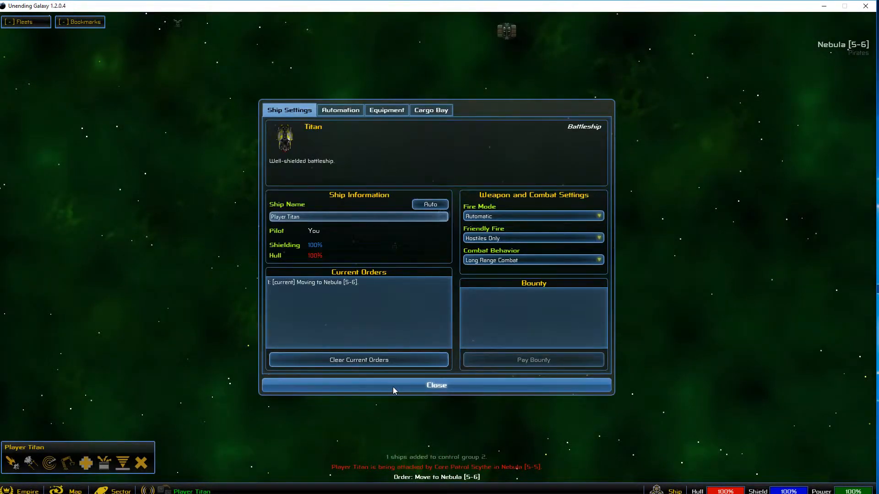
click(436, 385)
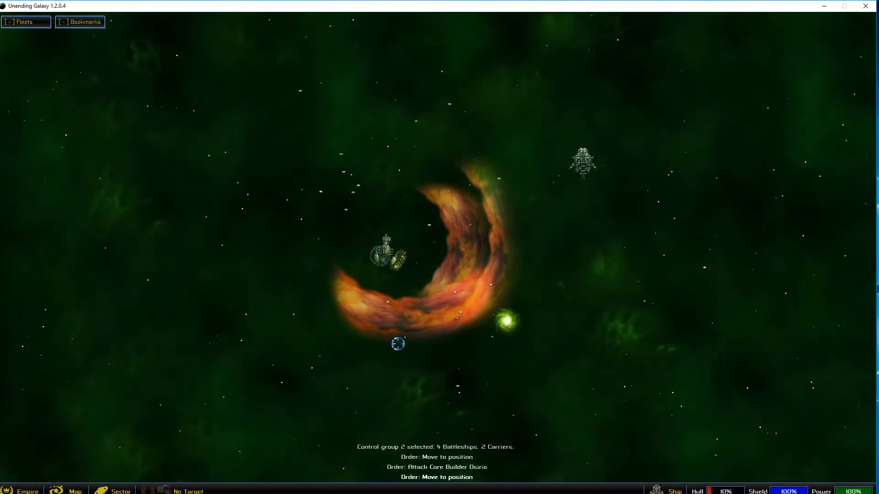
click(74, 490)
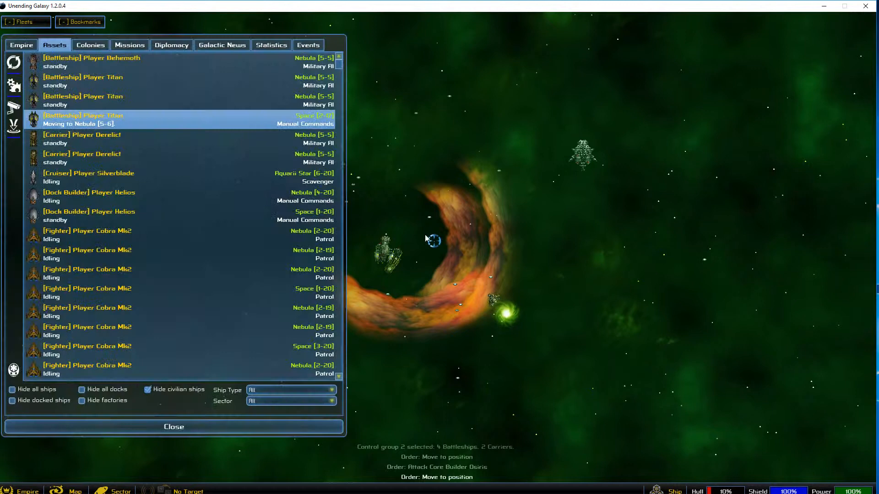
click(171, 44)
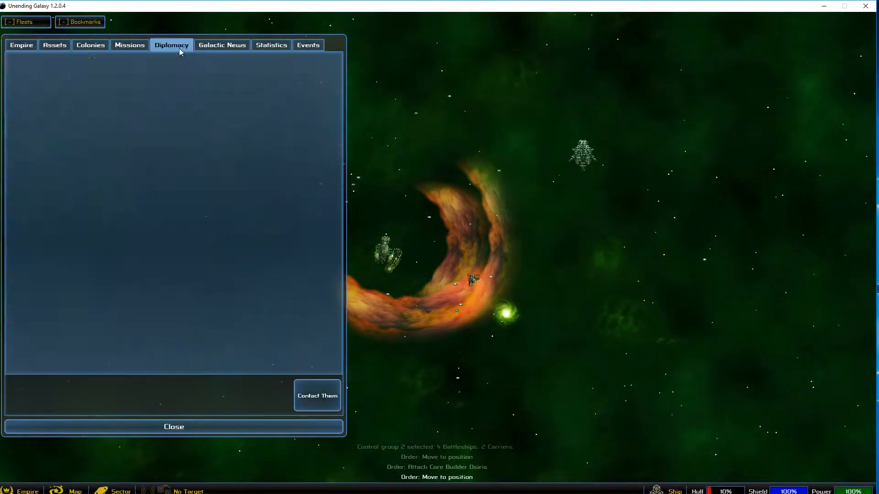
click(174, 427)
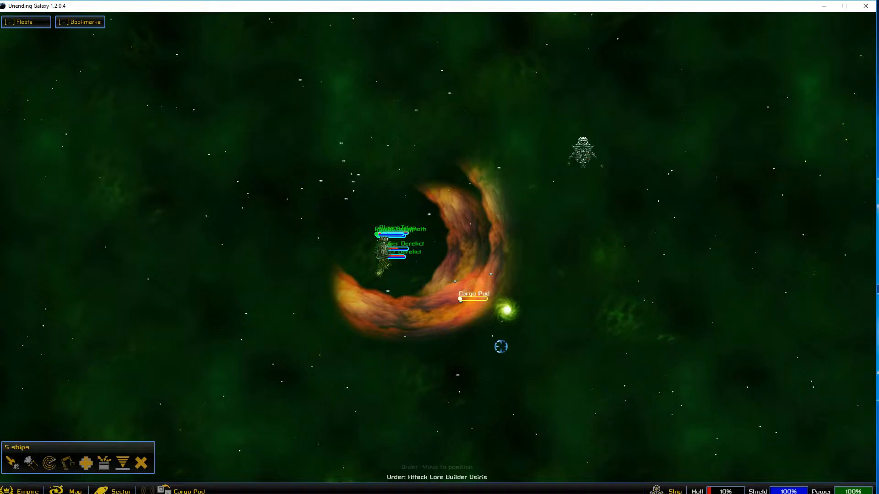
click(75, 491)
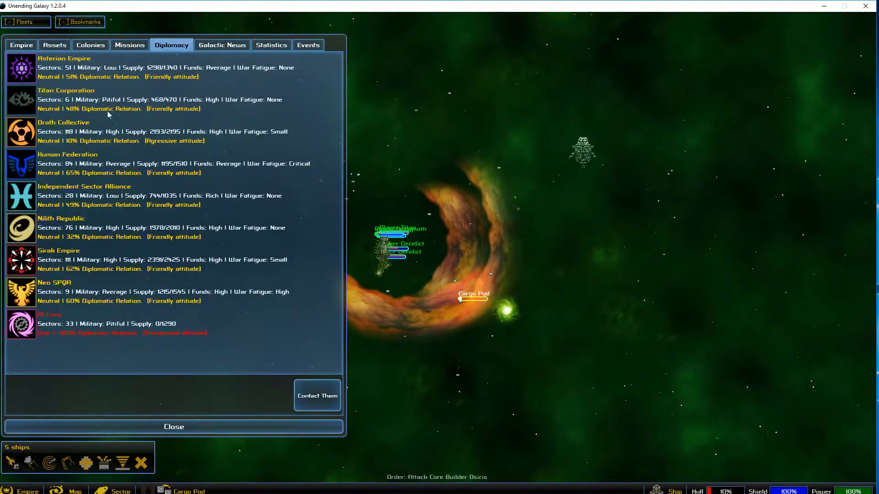
click(54, 45)
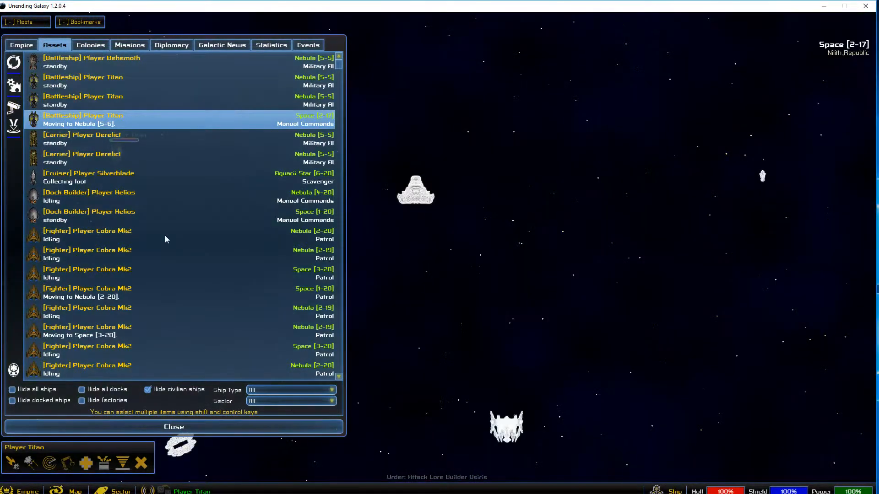
click(173, 427)
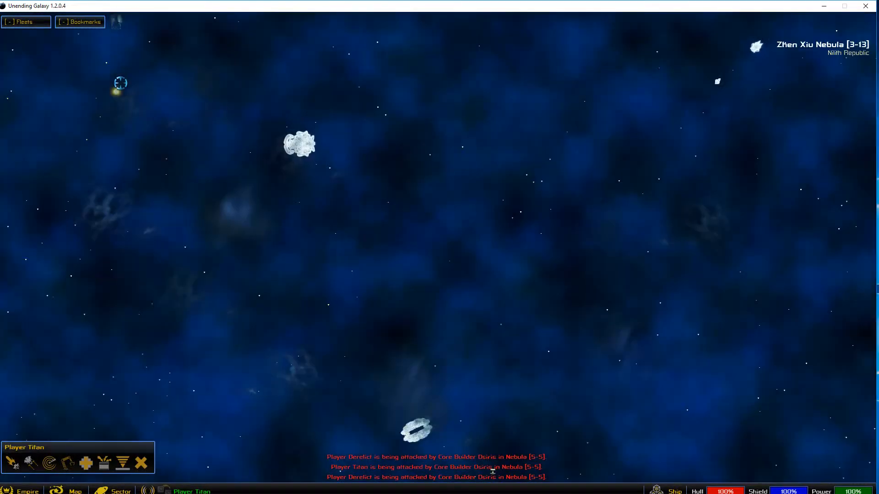
click(74, 491)
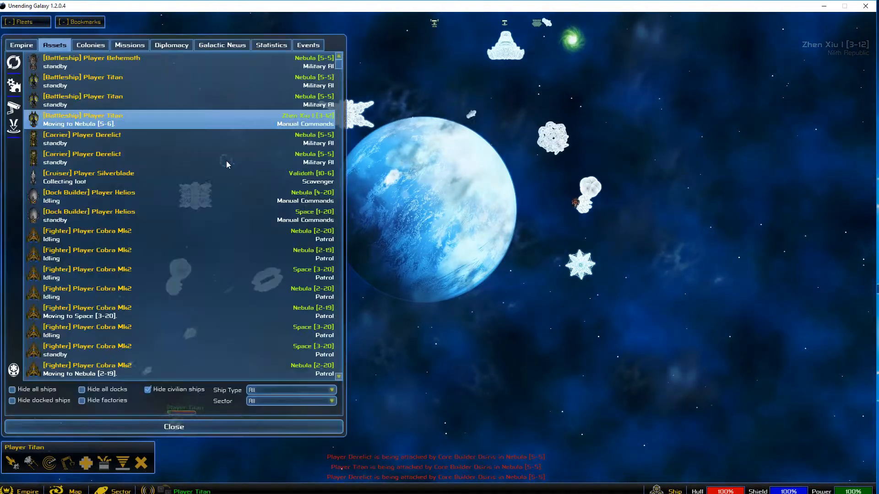
click(173, 427)
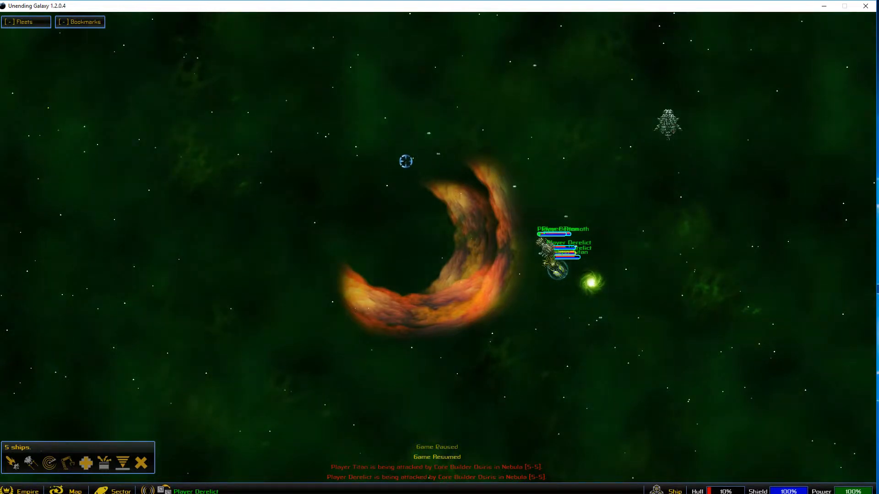
Check Titan in Nebula [5-6], add Behemoth to group 2, and move near the warpgate
click(73, 491)
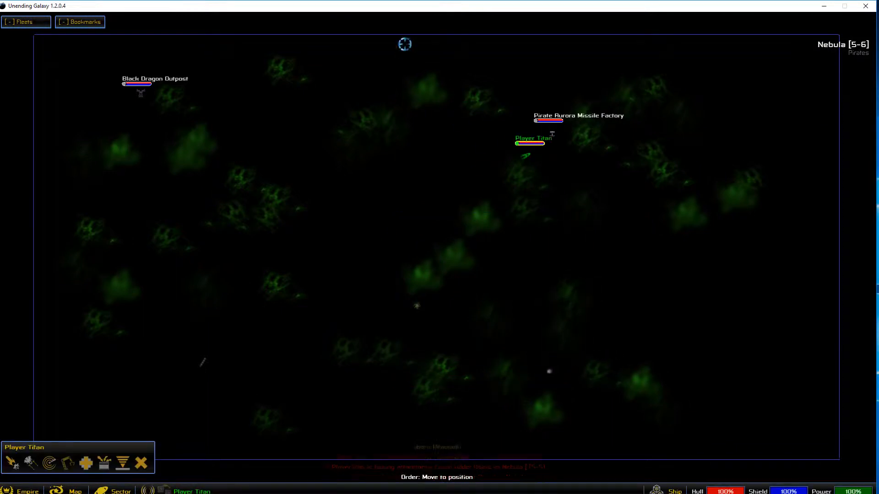
click(73, 490)
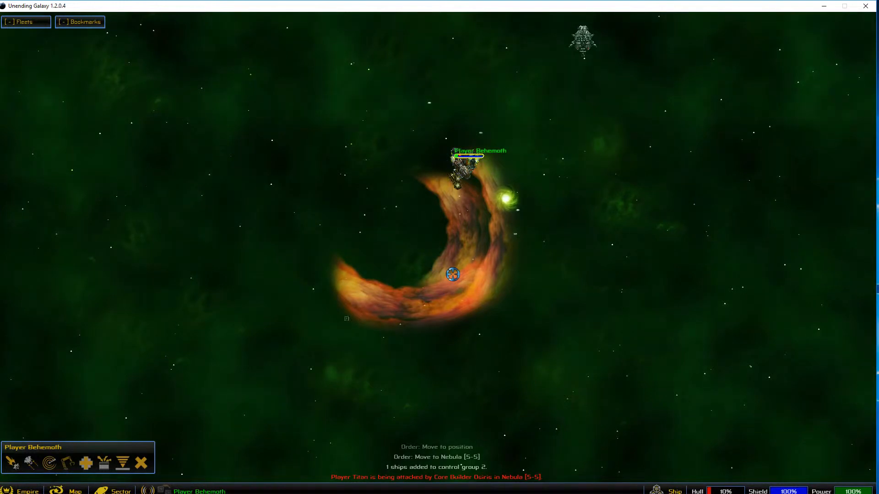
click(460, 412)
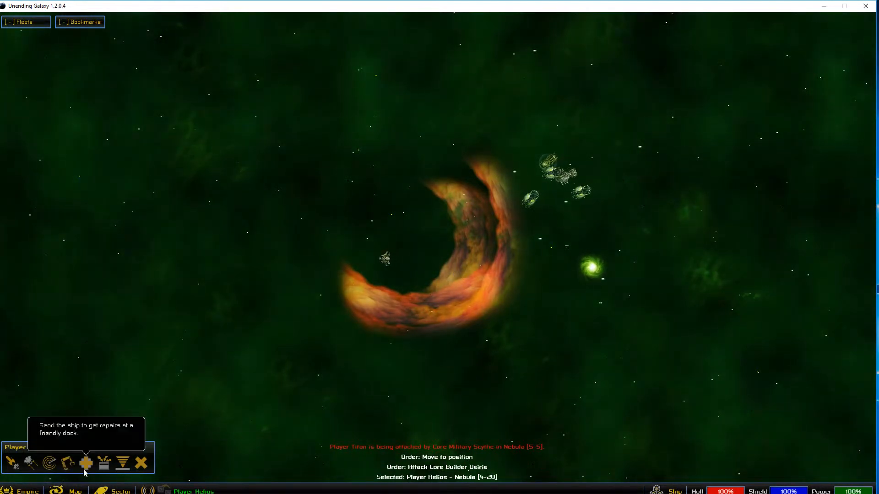
Have Player Helios buy a Military Base and place it west of the orange swirl
click(86, 463)
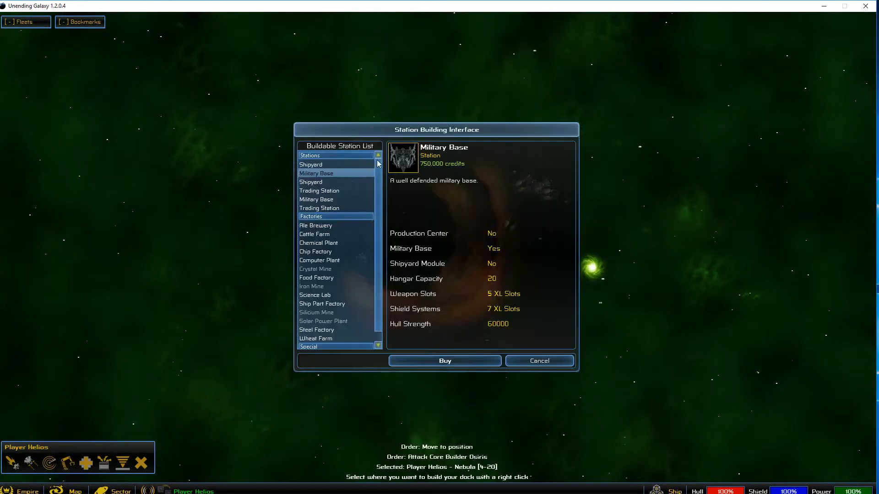
click(538, 360)
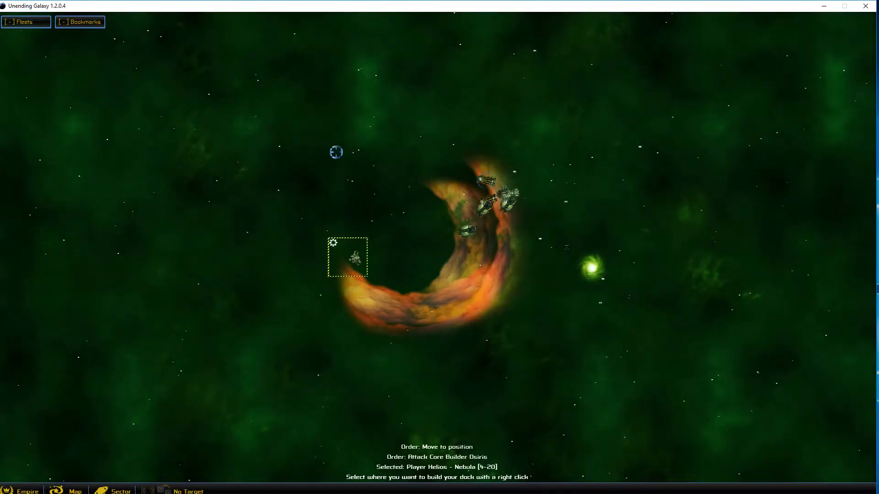
right_click(347, 259)
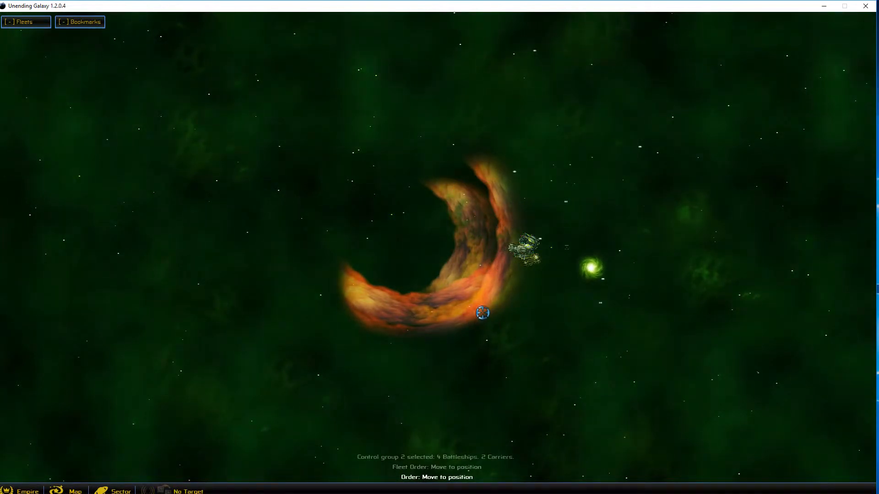
click(22, 491)
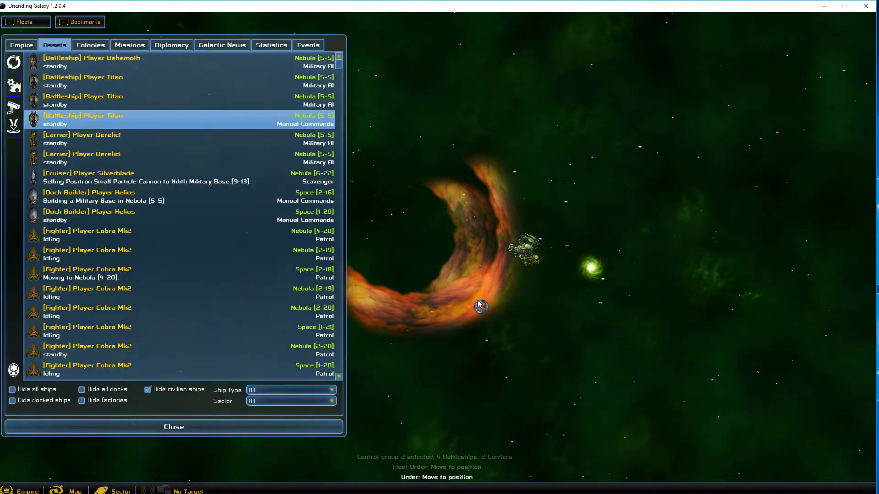
Open the galaxy map, inspect Nebula [5-5], and bring up the empire overview's owned-ships list
click(69, 491)
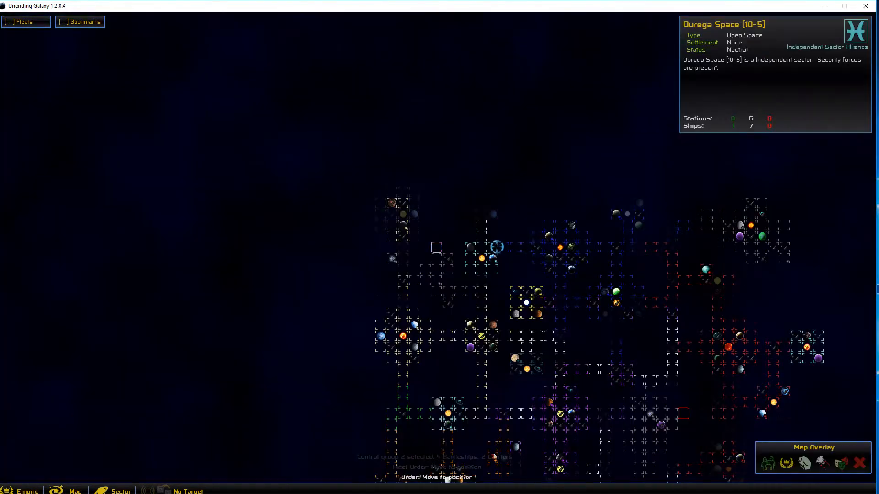
click(438, 248)
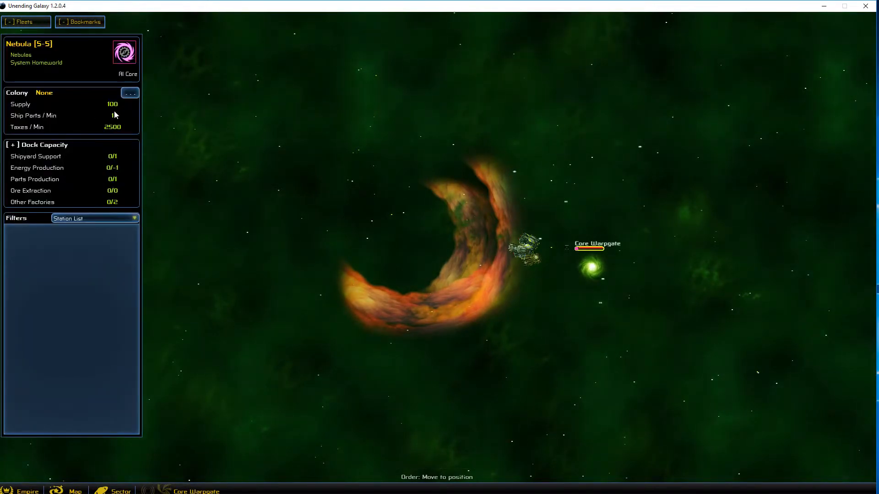
click(23, 489)
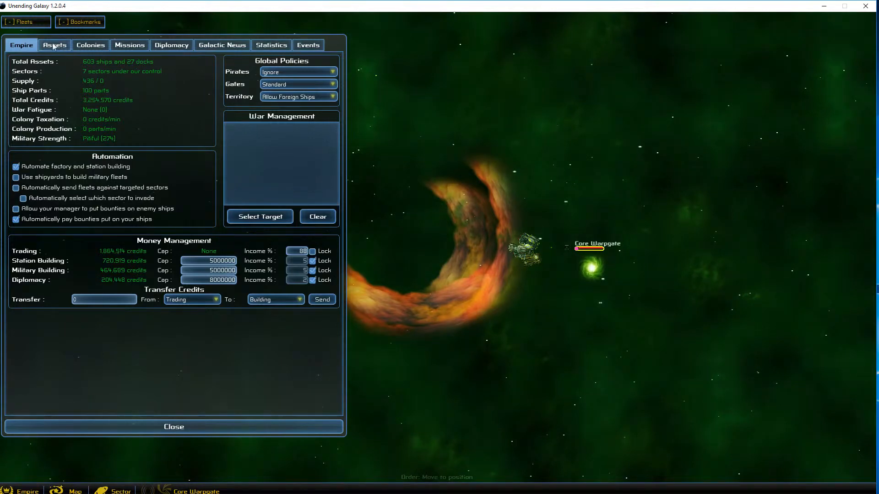
click(173, 426)
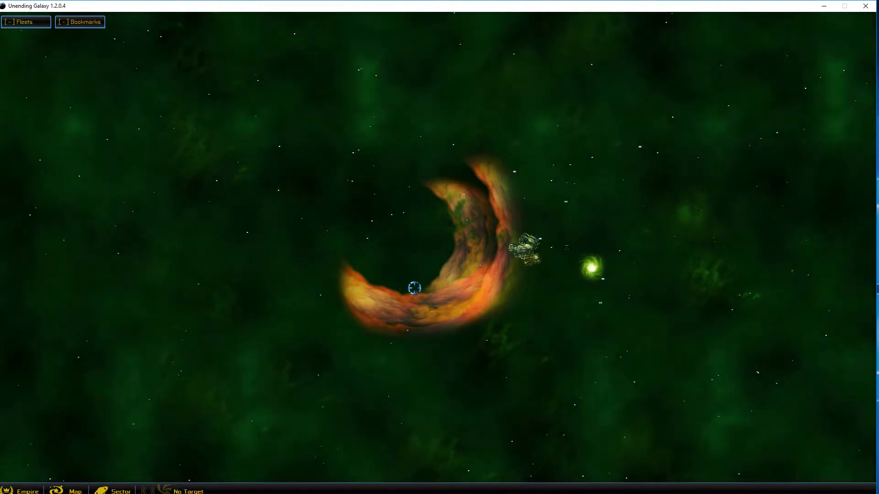
Toggle the empire overview several times to check supply and credits, then show the galaxy map
click(23, 490)
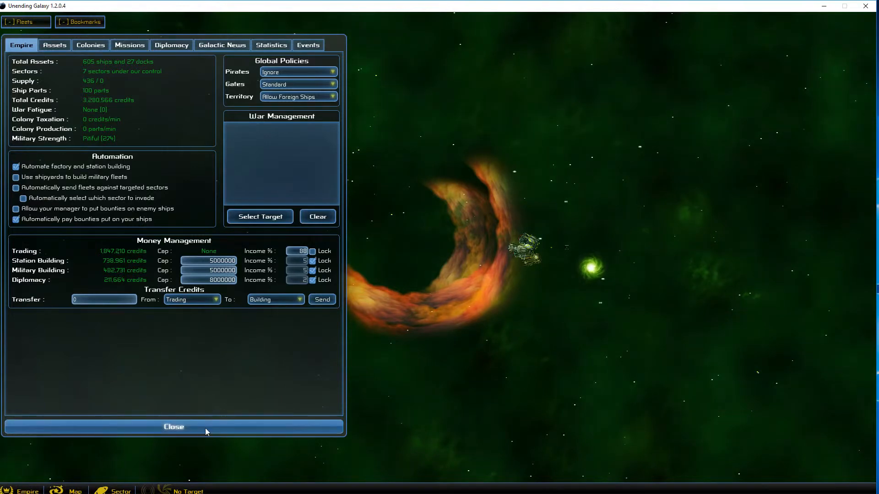
click(174, 427)
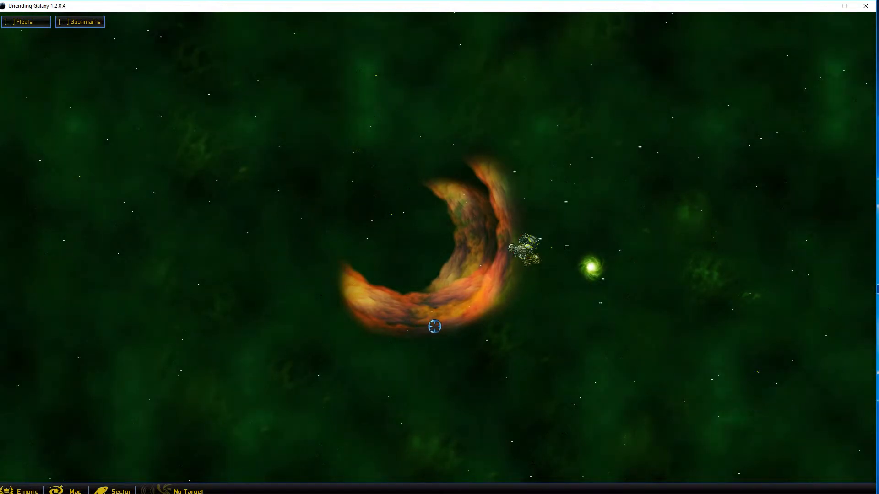
click(23, 490)
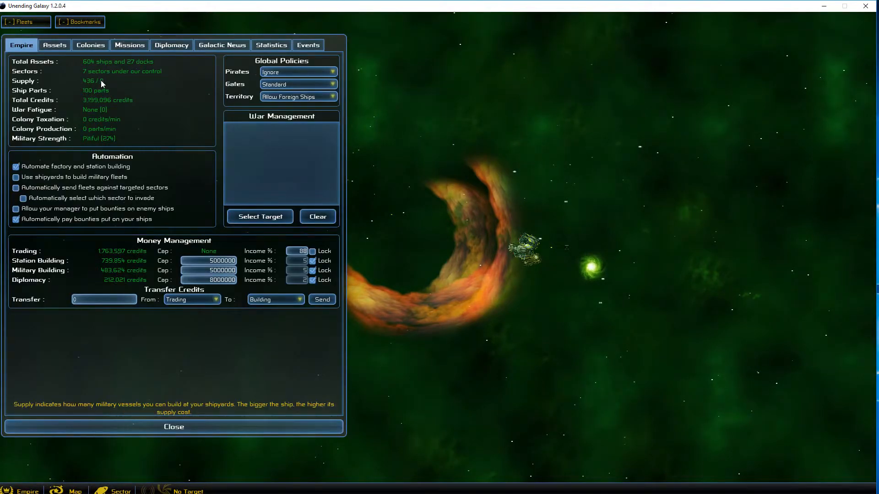
mouse_move(110, 91)
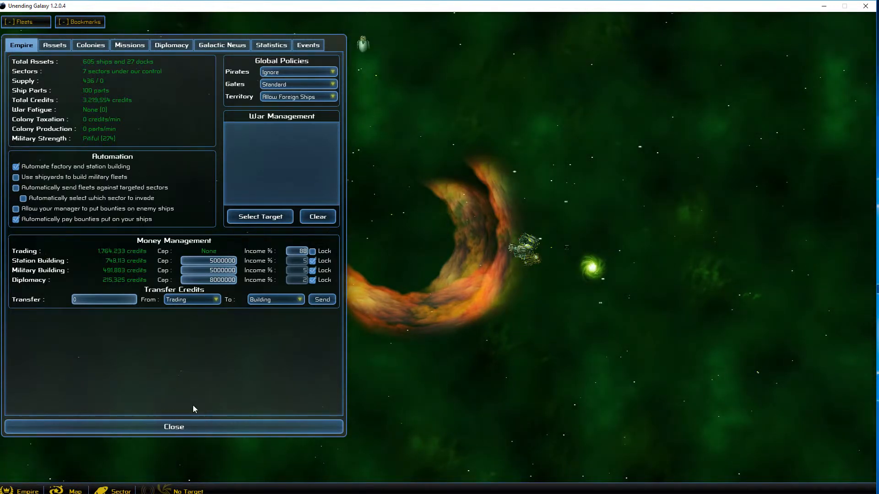
click(174, 427)
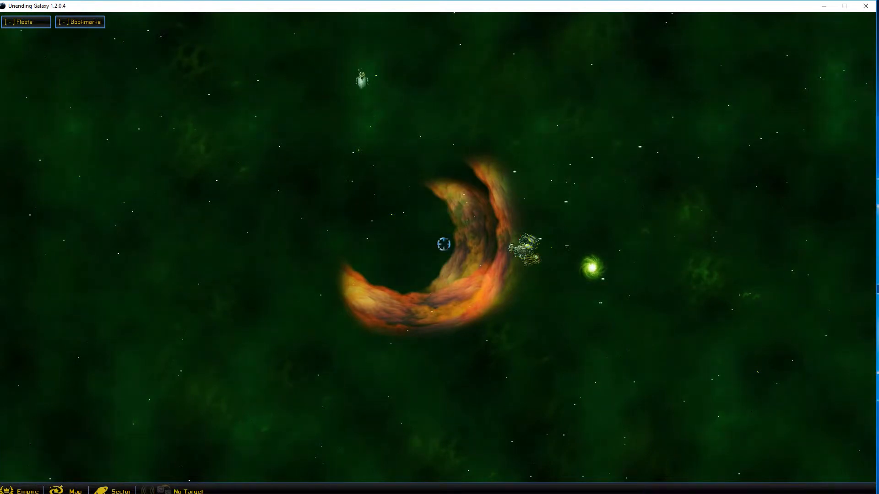
click(22, 491)
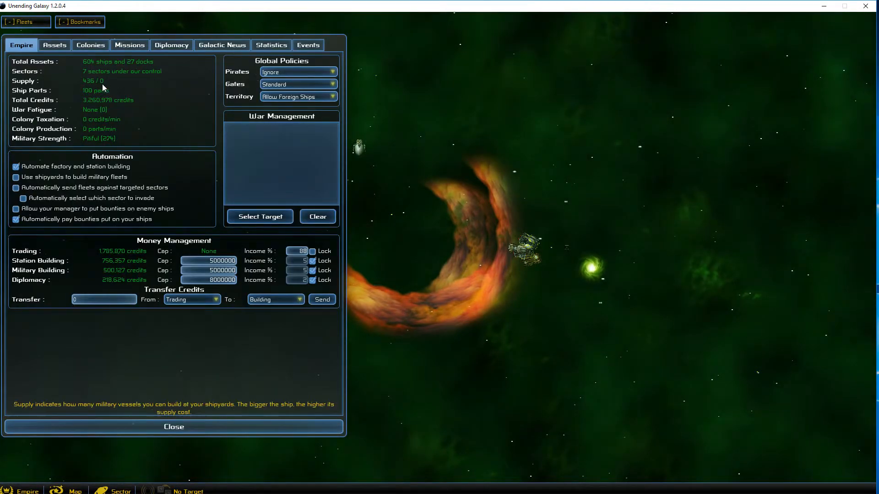
click(362, 151)
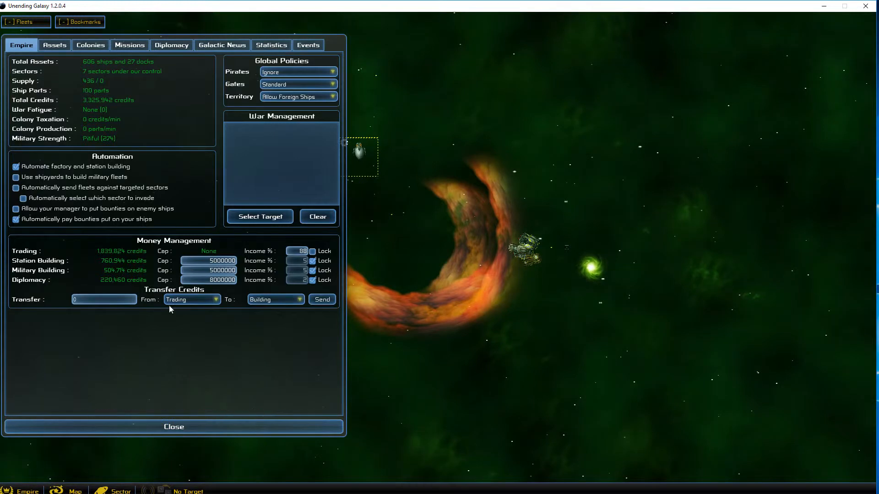
click(173, 427)
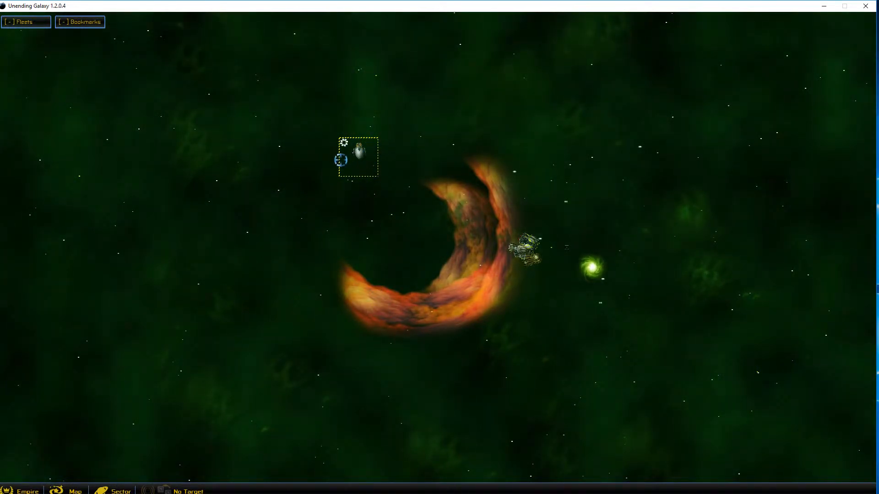
click(70, 490)
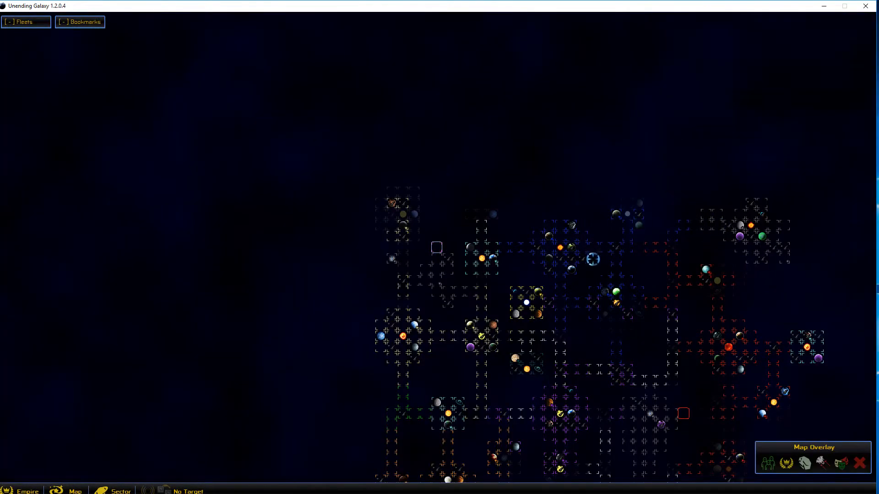
Inspect Ore Belt [16-13], Gamma Parada Star [38-14] and Ore Belt [37-13], then go to Aquarii III
click(564, 339)
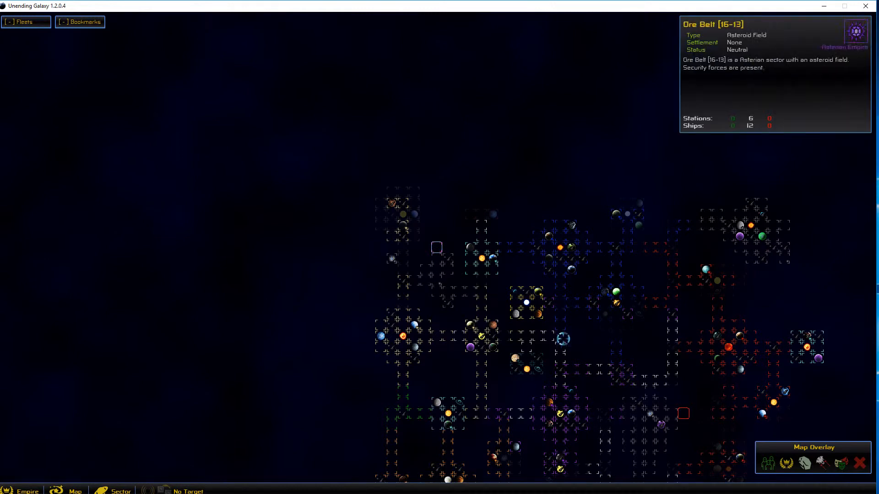
click(809, 356)
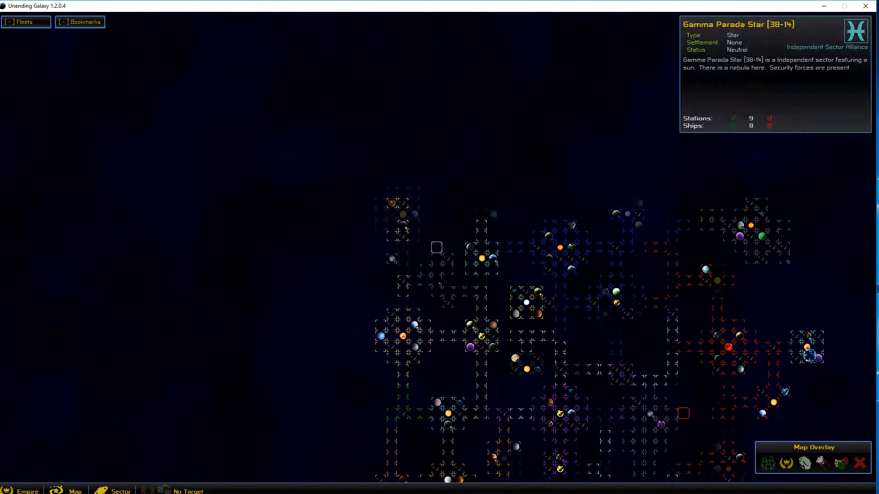
click(803, 336)
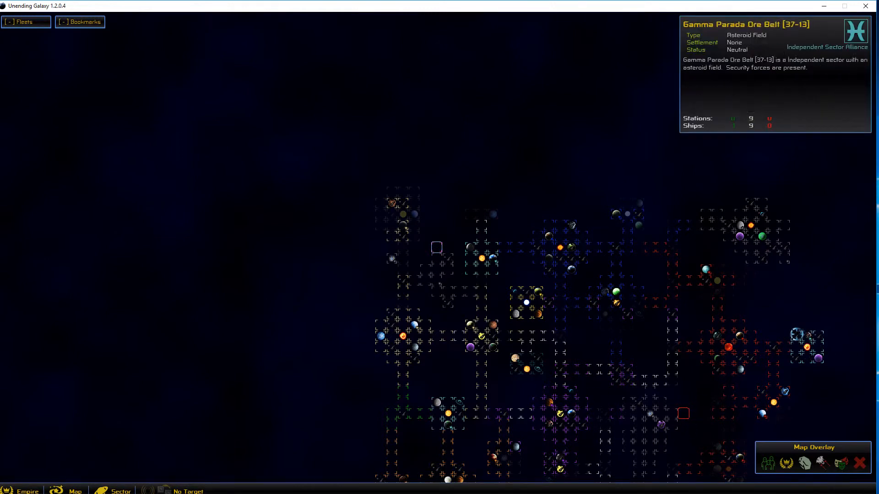
click(494, 214)
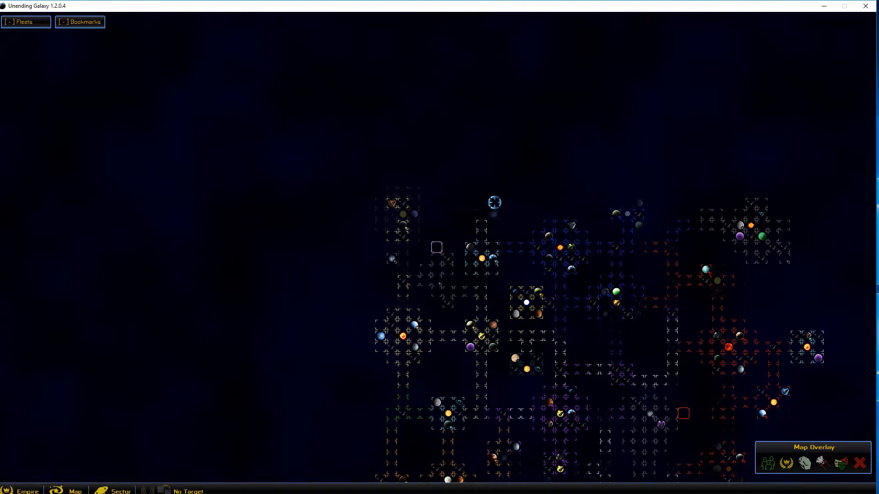
click(494, 246)
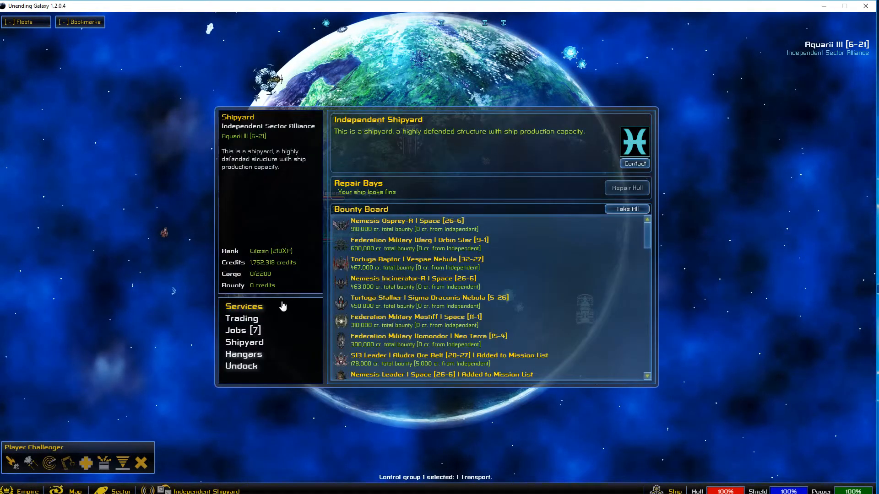
View the Challenger transport hull in the shipyard, then leave the station
click(244, 341)
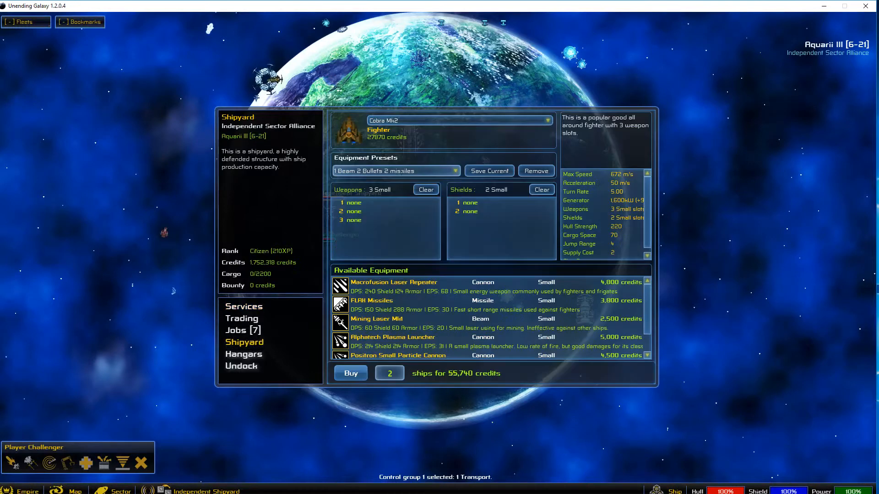
click(548, 120)
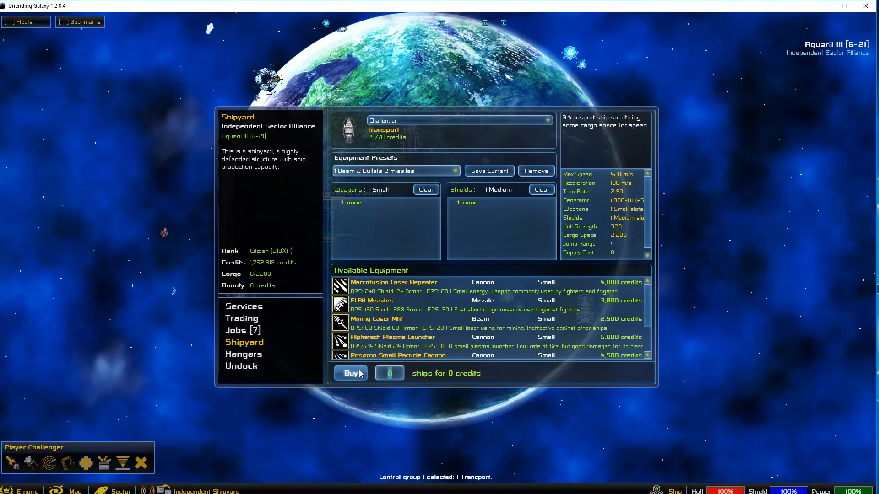
click(240, 365)
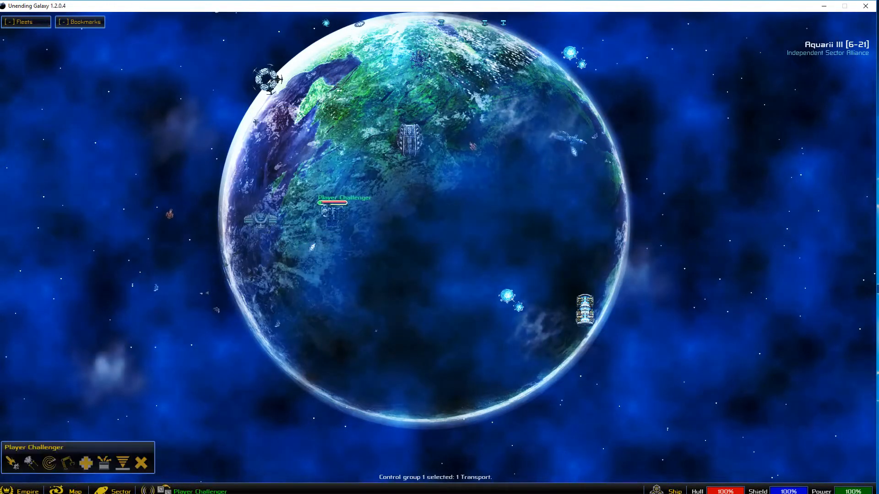
Return to Nebula [5-5] and select the military base under construction
click(74, 490)
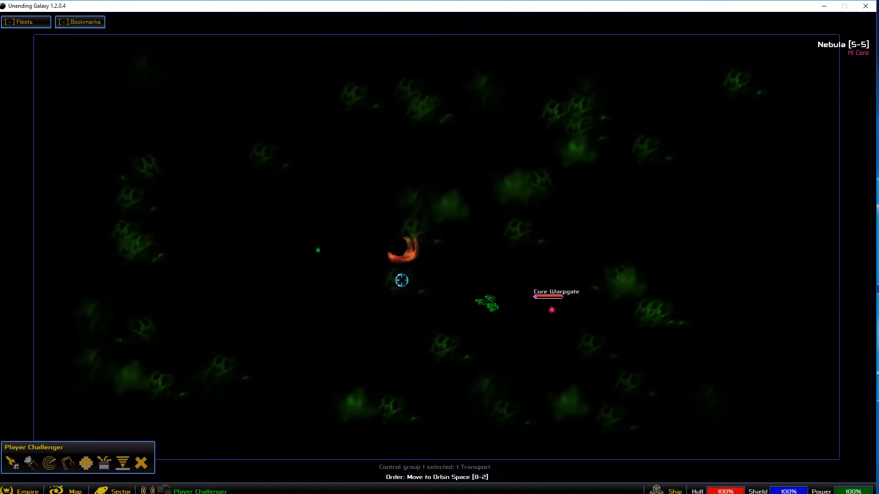
click(74, 491)
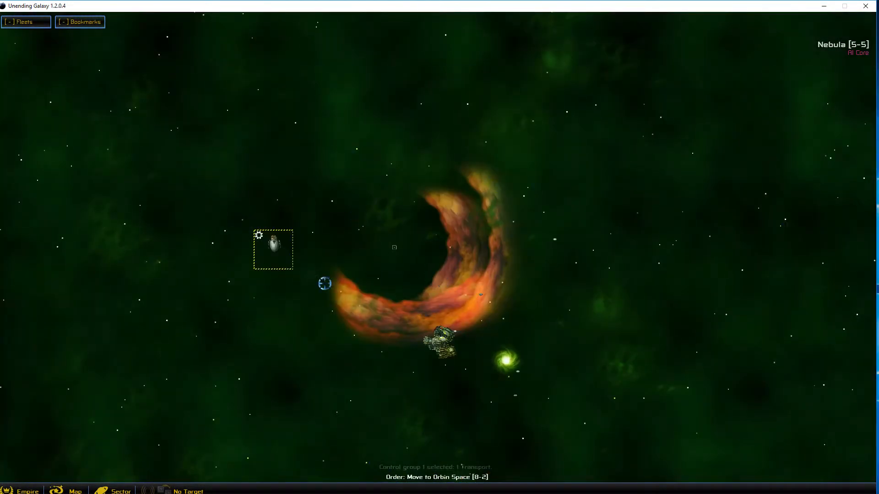
mouse_move(485, 299)
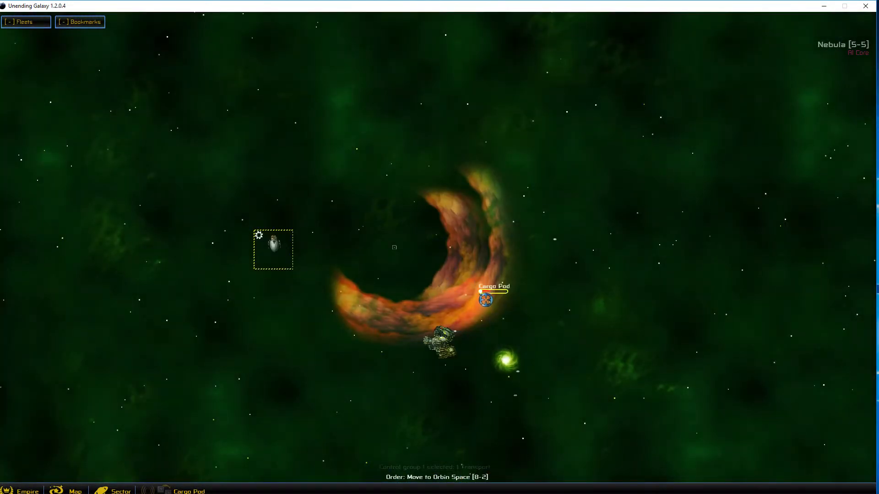
click(273, 250)
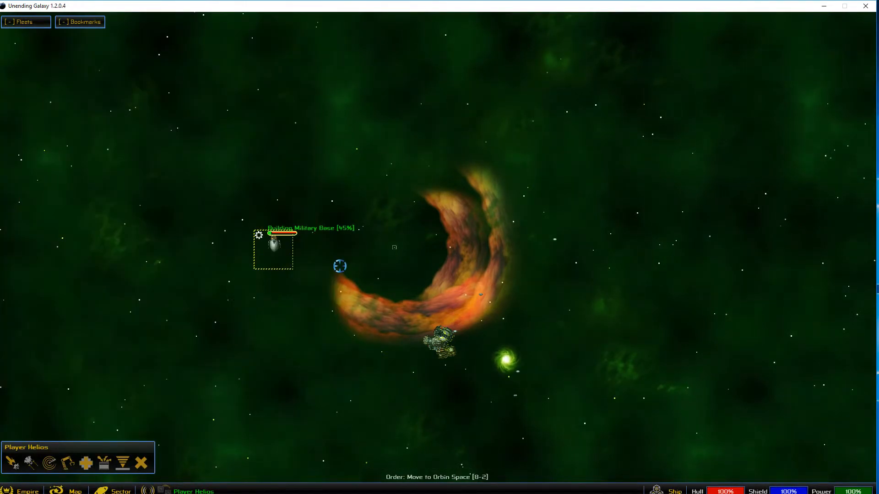
click(74, 490)
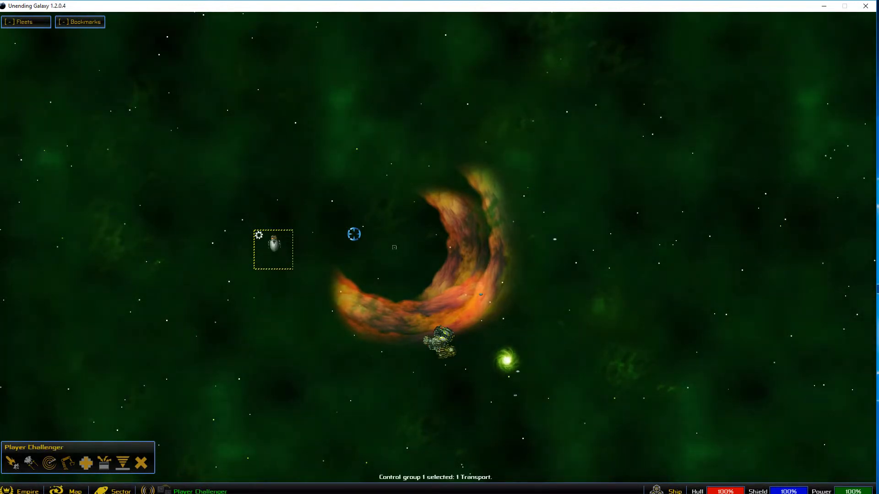
Open the empire overview's Diplomacy tab to review relations, including war with AI Core
click(22, 489)
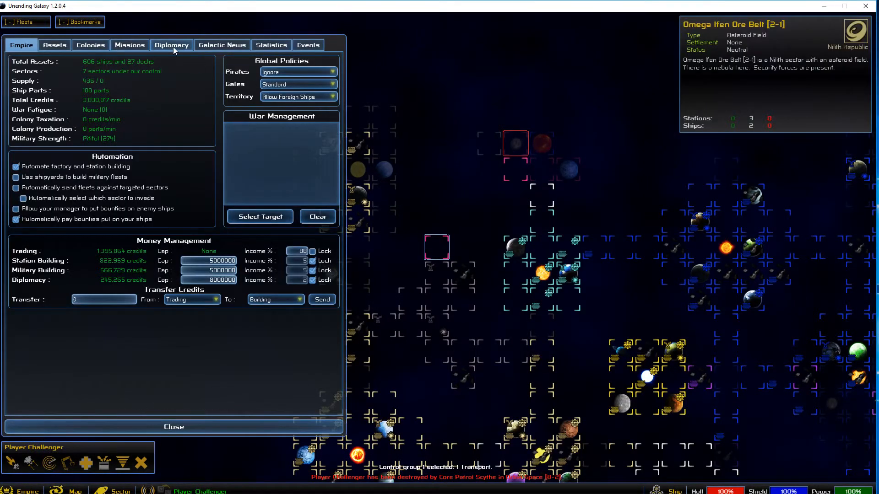
click(171, 44)
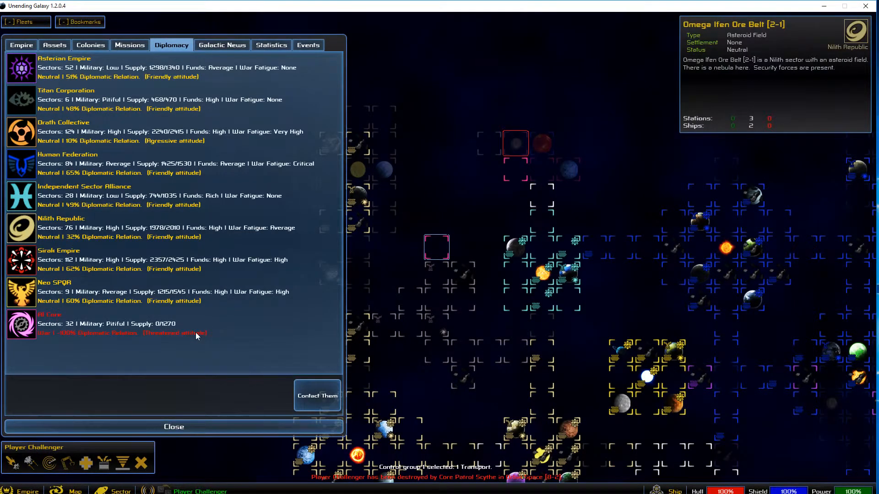
mouse_move(117, 100)
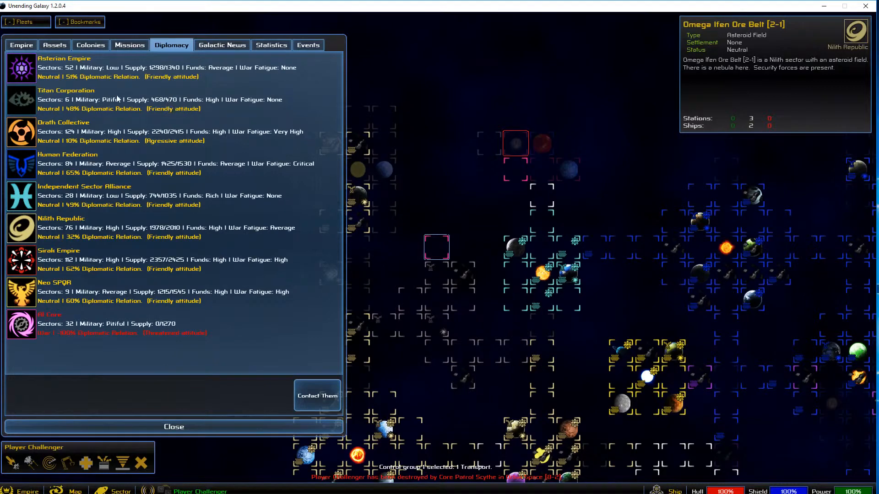
mouse_move(250, 166)
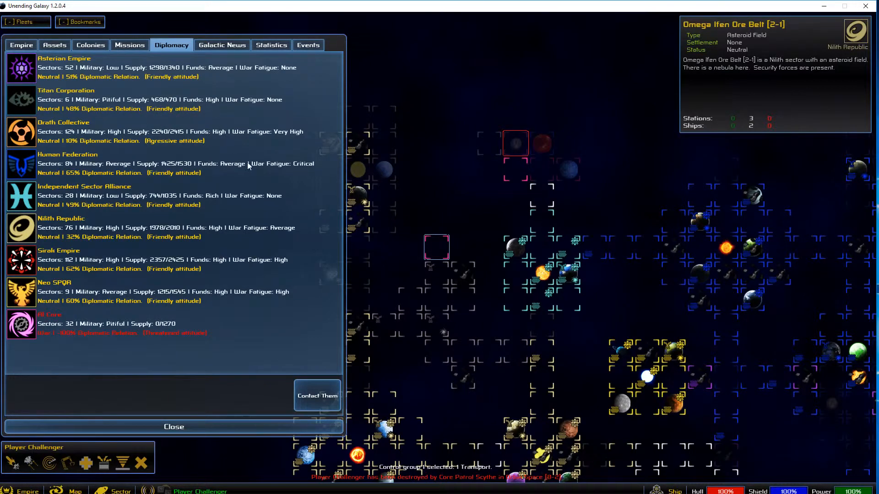
mouse_move(187, 203)
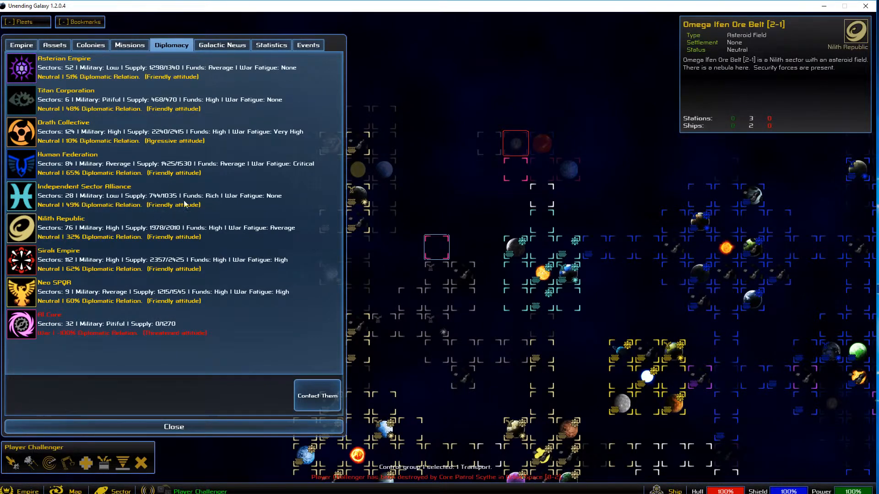
mouse_move(237, 336)
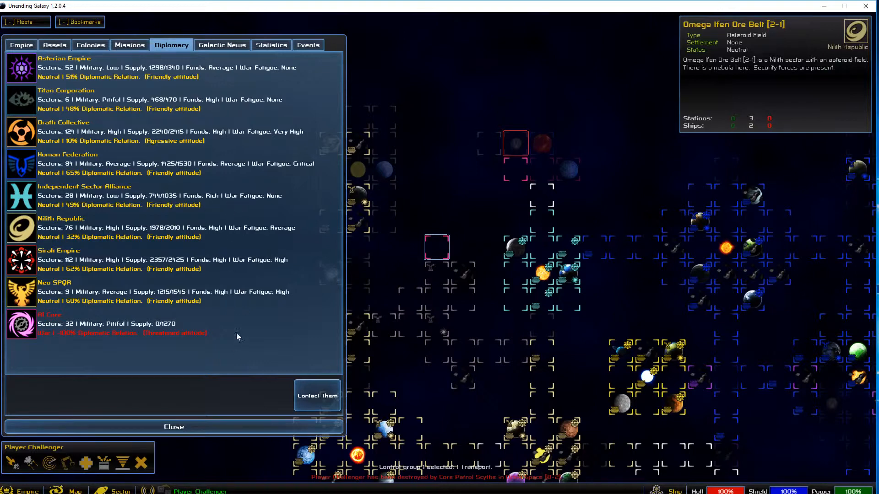
Close the empire overview and inspect Orbin Space, Space [7-1] and Orbin I sectors
click(174, 427)
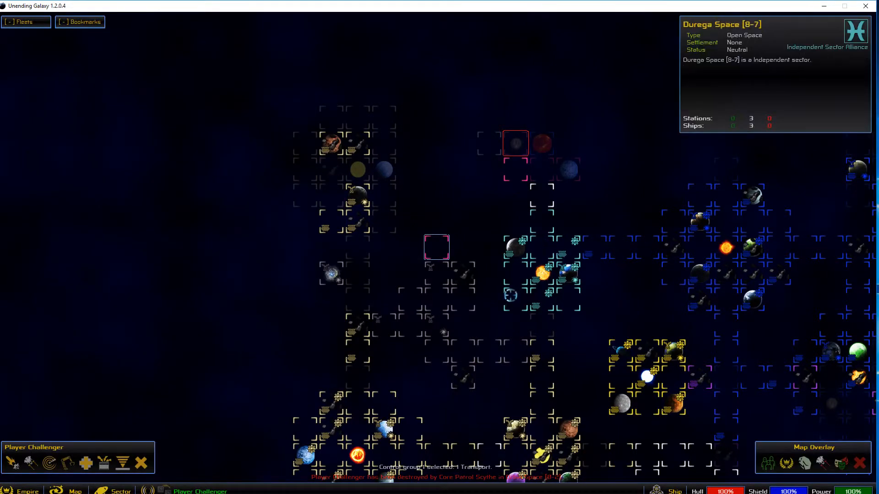
click(508, 171)
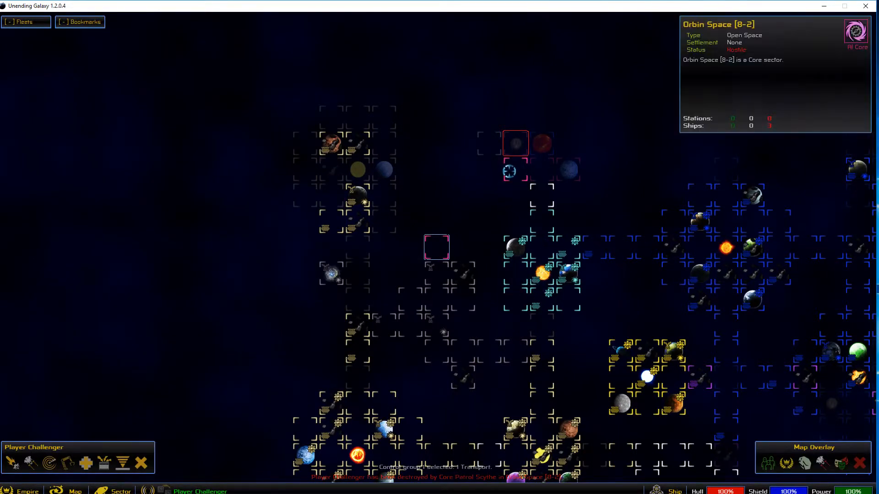
click(515, 143)
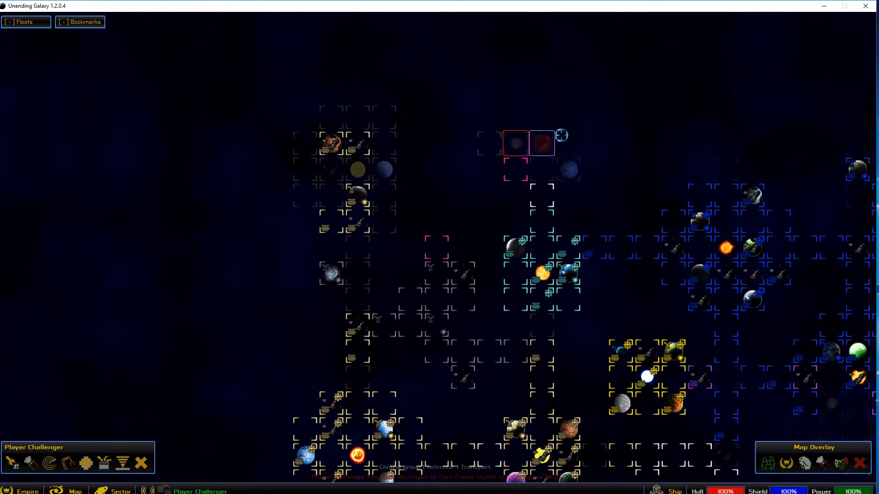
click(479, 142)
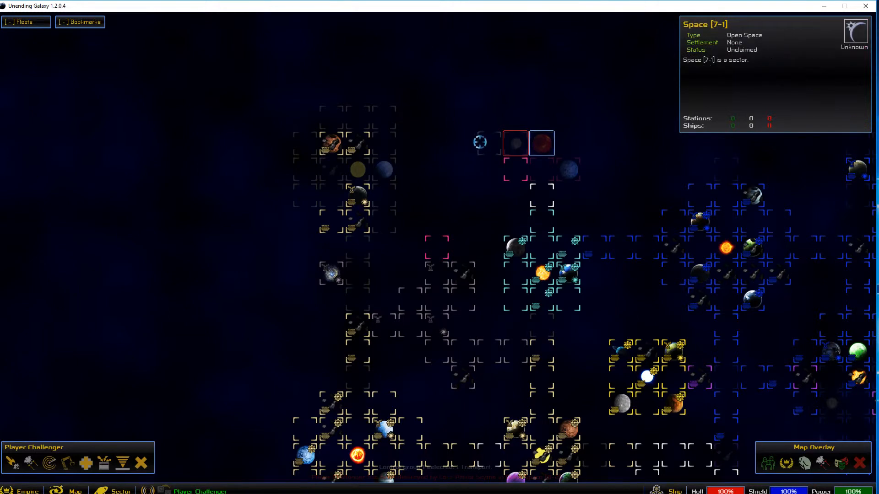
click(513, 142)
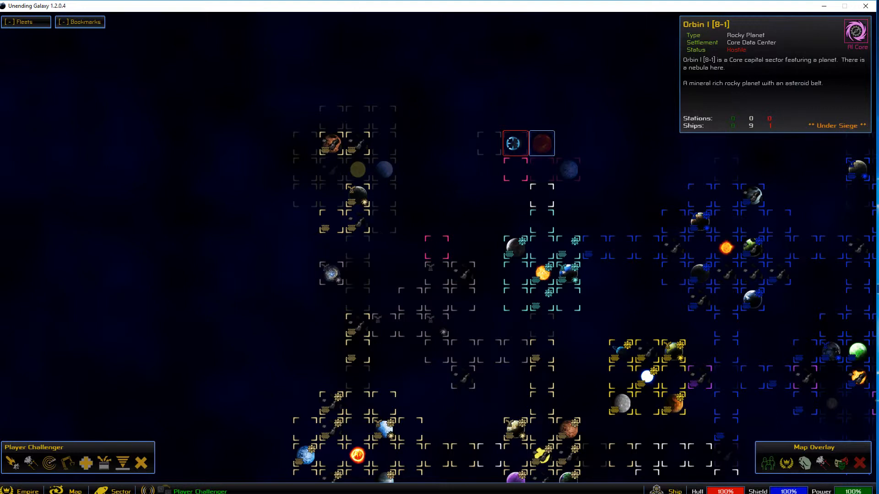
click(514, 143)
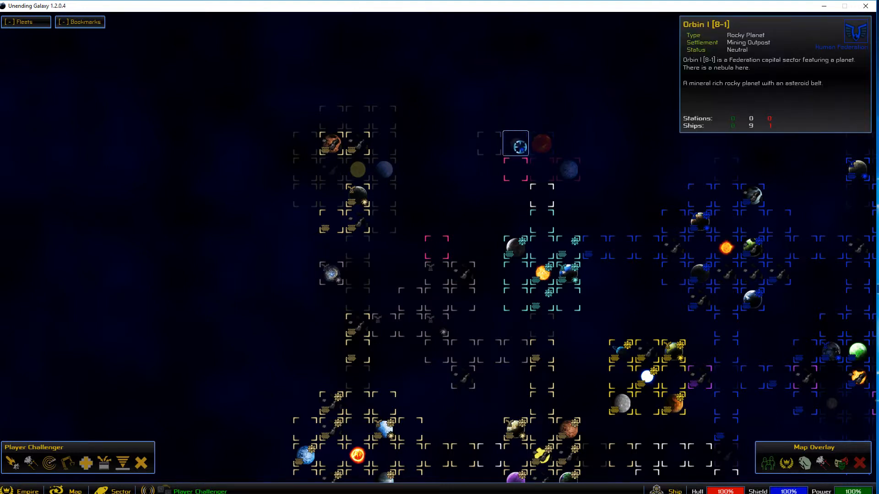
Inspect Orbin II, pirate Nebula [8-9] and Nebula [5-6], then enter the nebula sector view
click(567, 170)
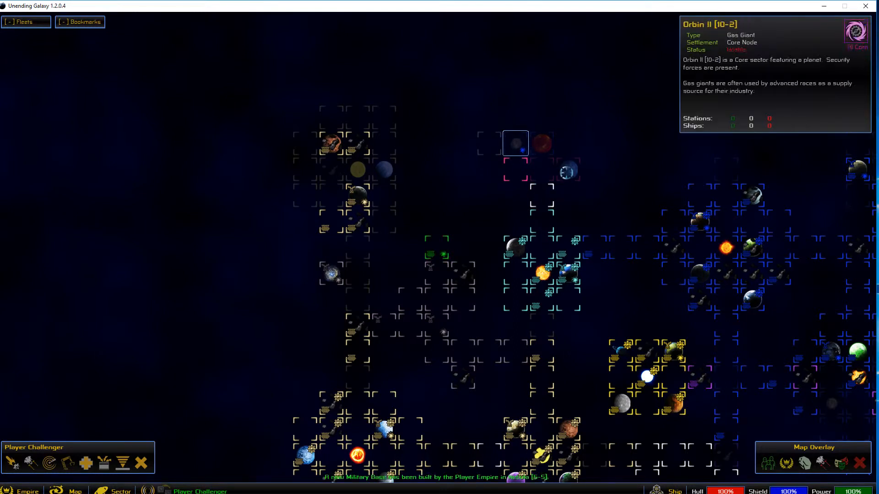
click(505, 365)
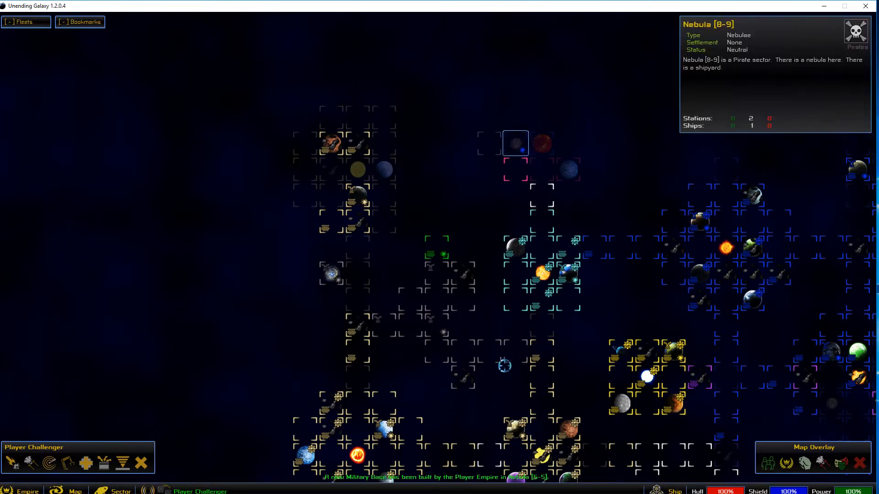
click(445, 269)
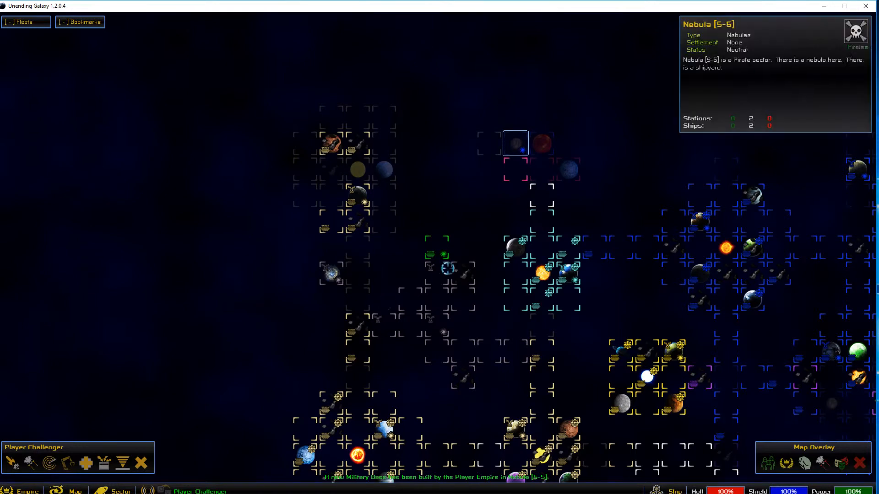
click(474, 367)
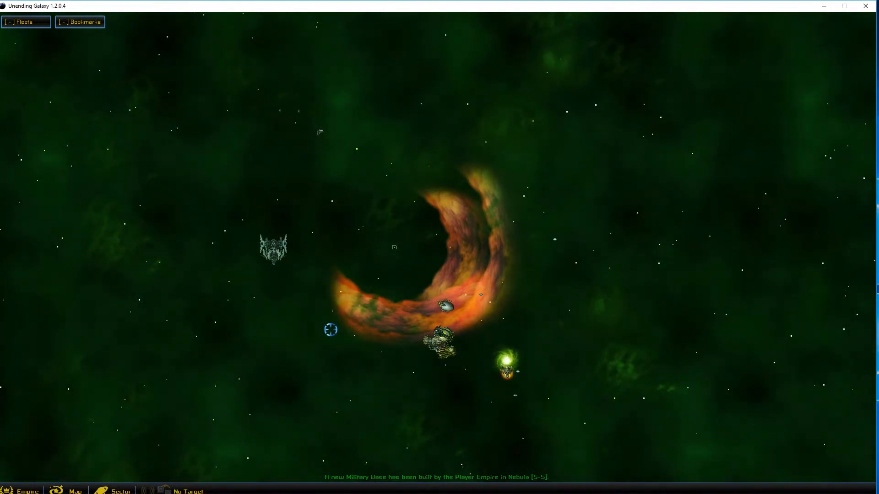
Select the Player Helios dock builder ship to show its command bar
click(457, 318)
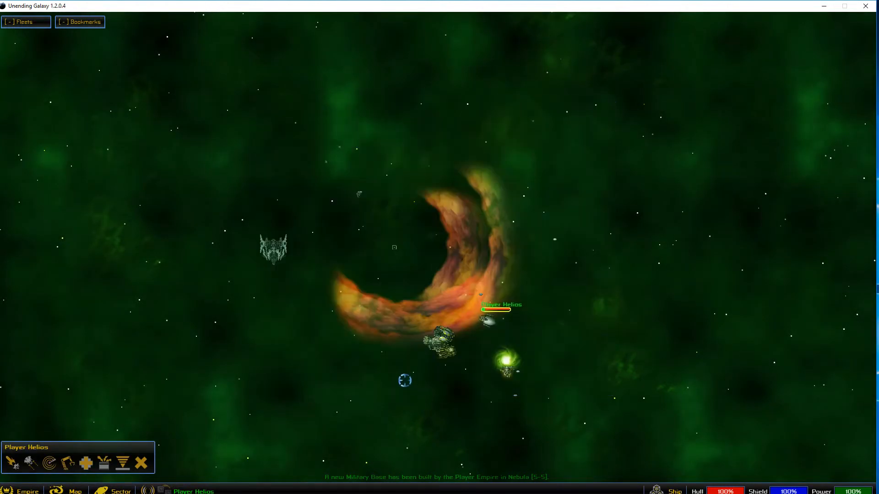
click(493, 317)
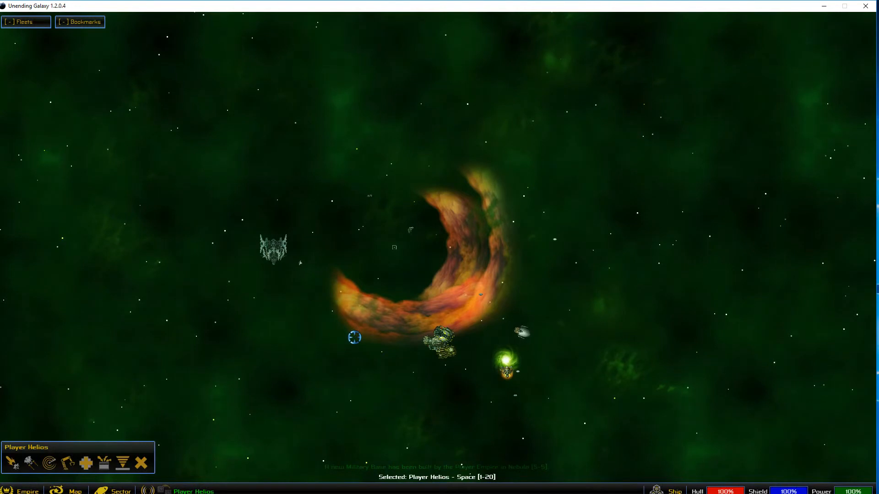
mouse_move(68, 461)
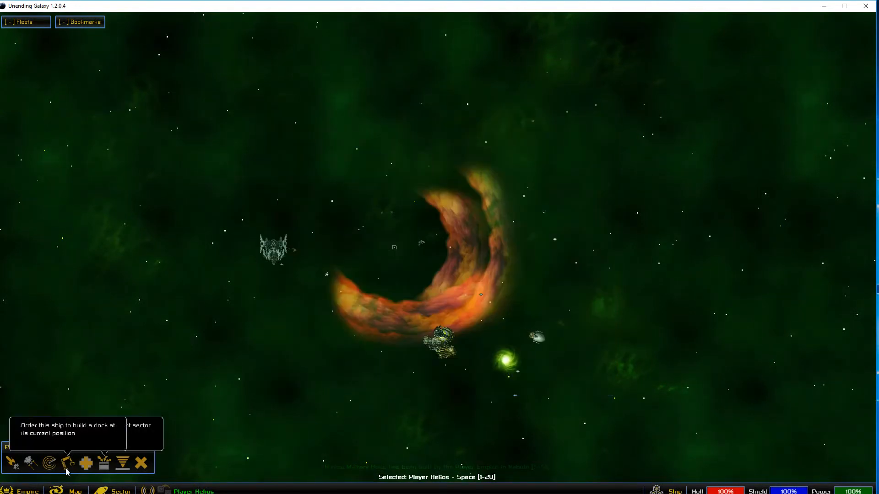
Open Helios's buildable station list, pick the 1,000,000-credit Shipyard, and try building it
click(68, 463)
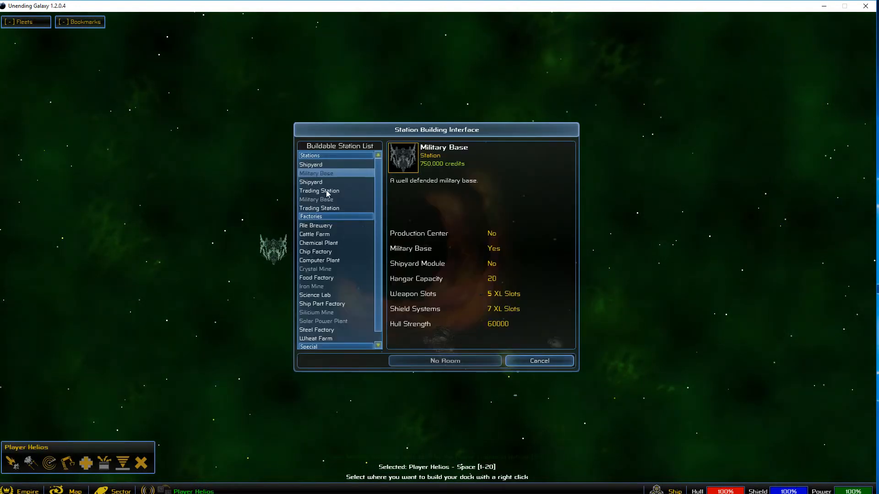
click(311, 182)
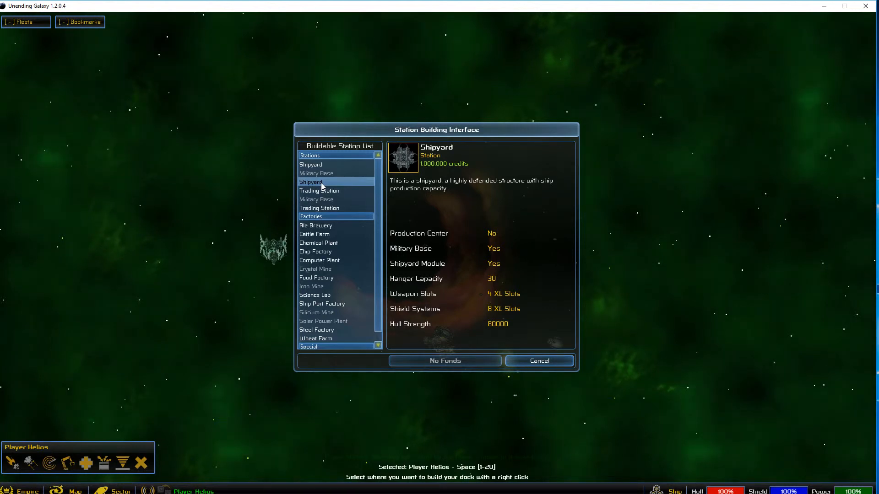
mouse_move(318, 170)
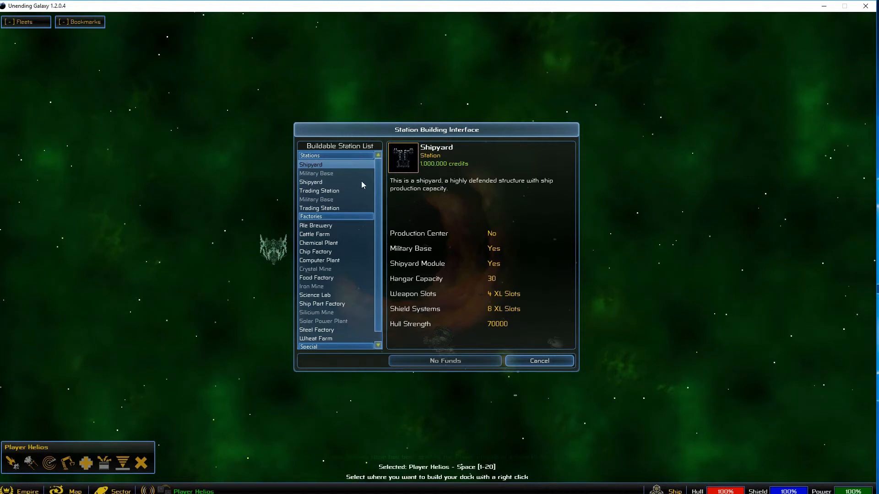
click(310, 182)
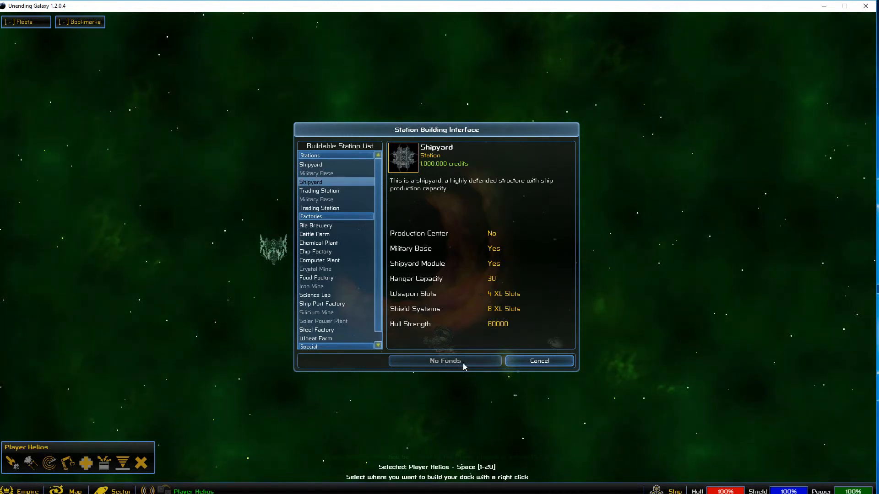
Transfer 1000000 credits from Trading into the Military fund, raising it to about 832,199
click(538, 361)
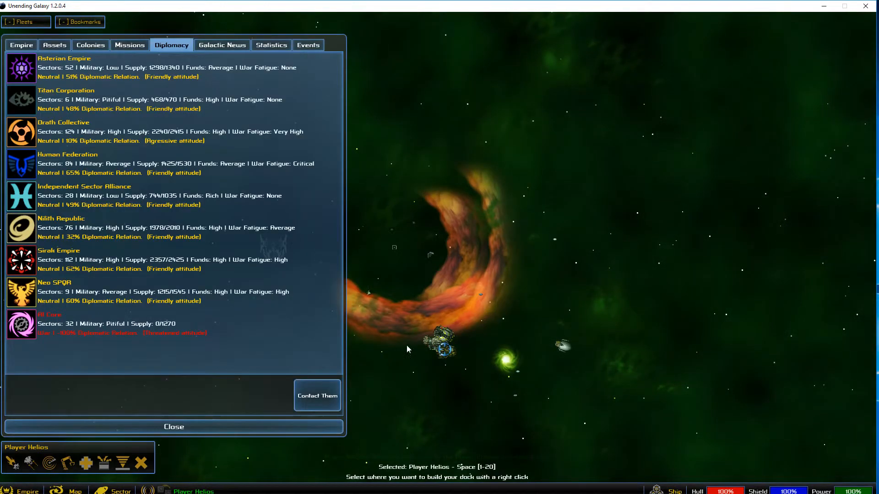
click(581, 351)
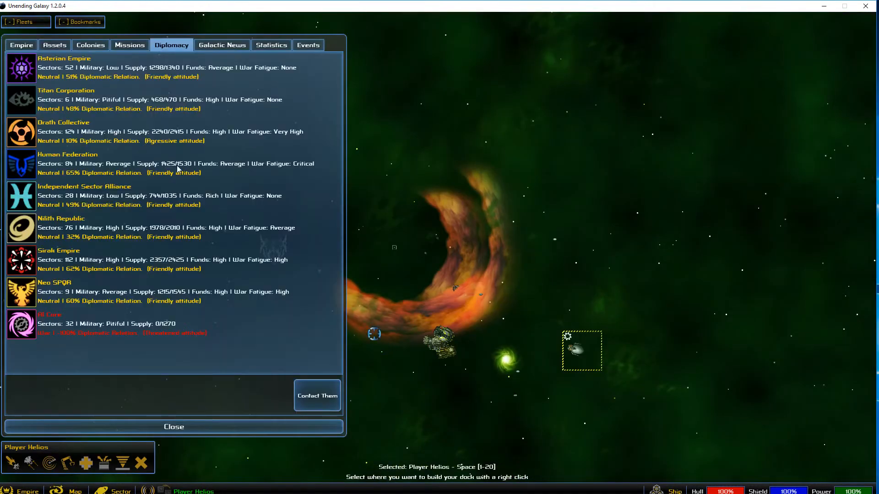
click(20, 44)
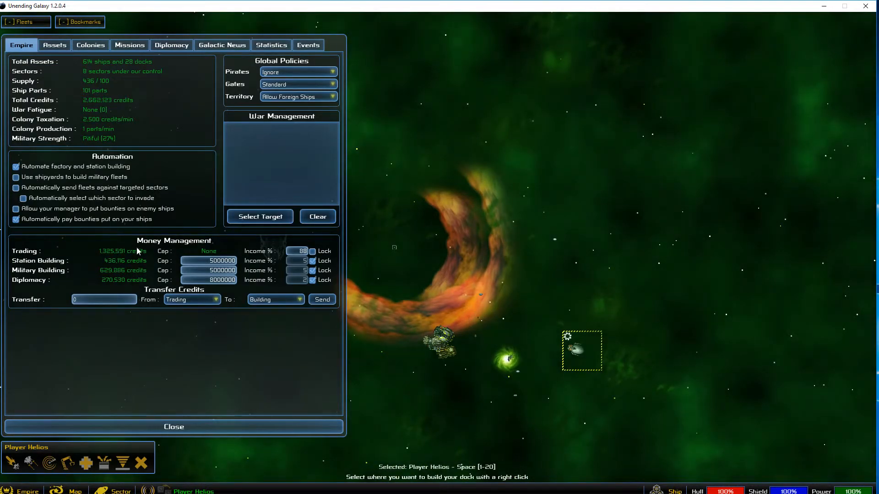
click(274, 299)
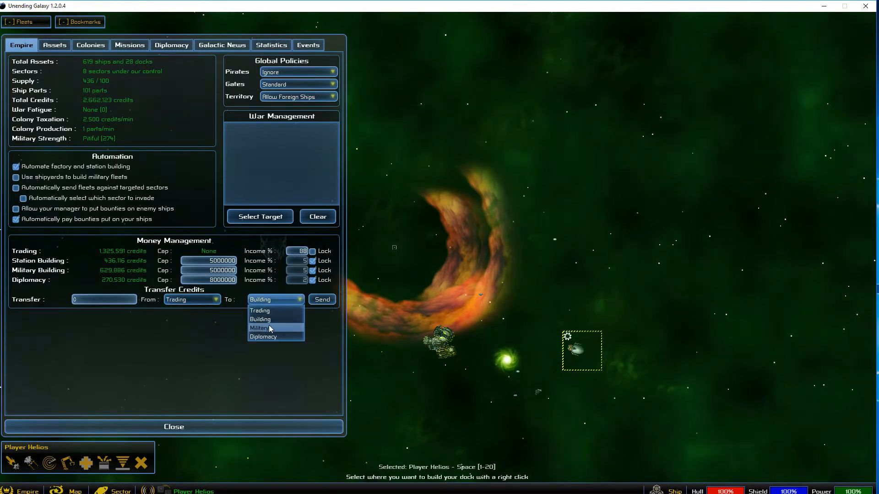
click(260, 328)
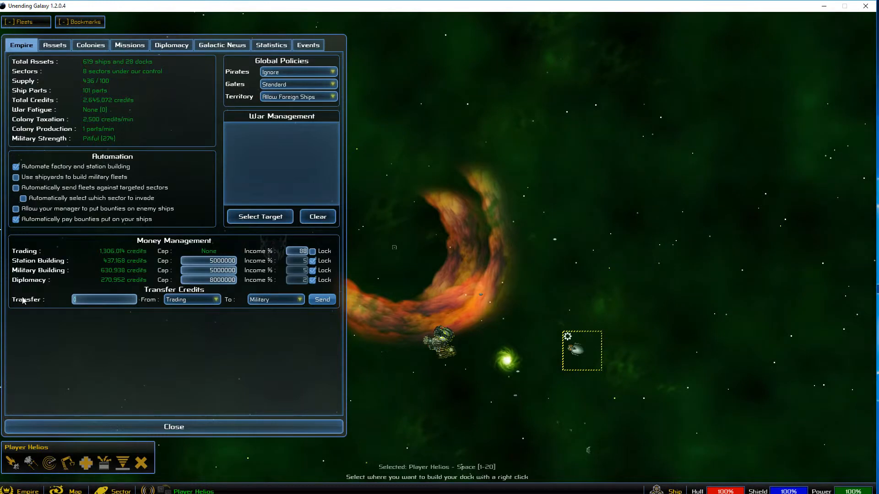
text(1000000)
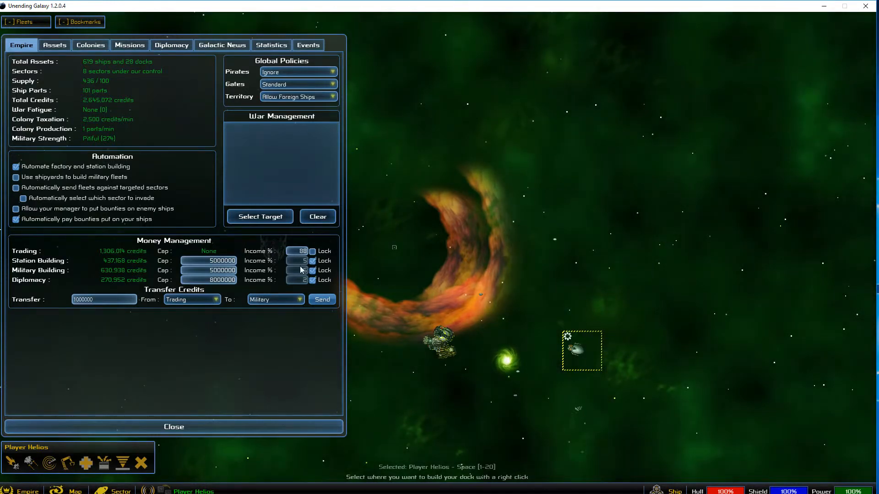
click(322, 299)
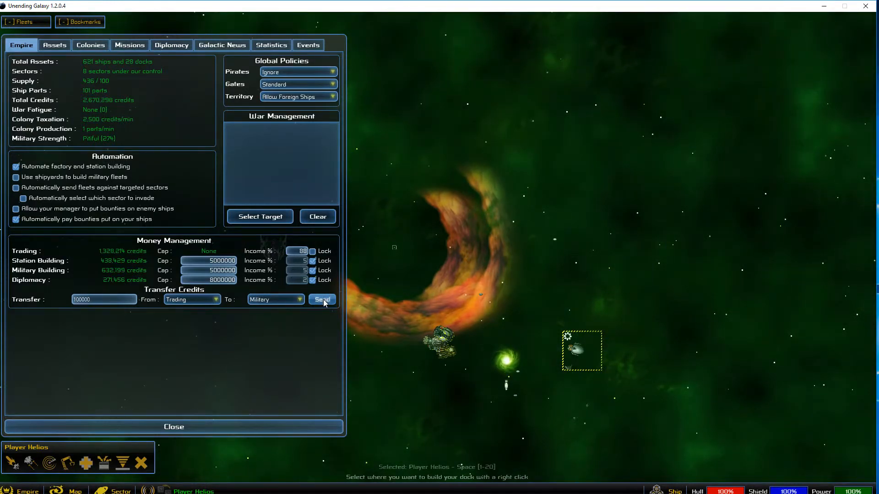
click(322, 299)
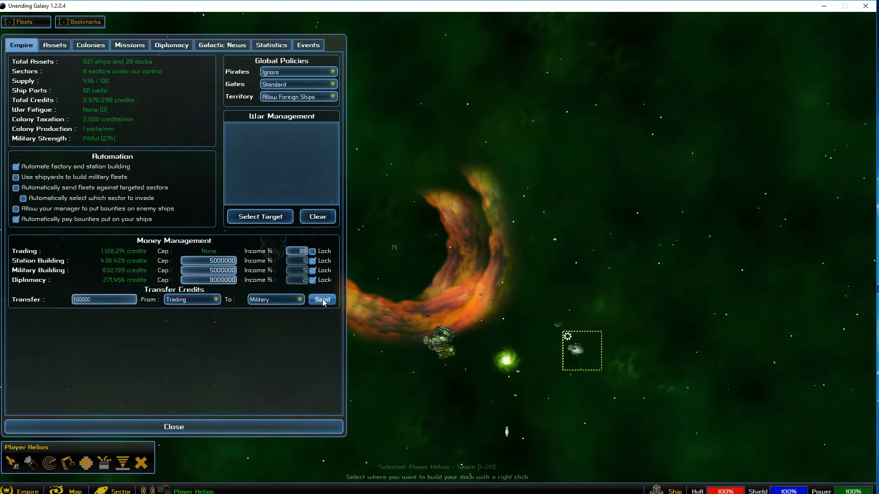
Top up the Military fund past one million, then buy a Shipyard from Helios's station list
click(321, 299)
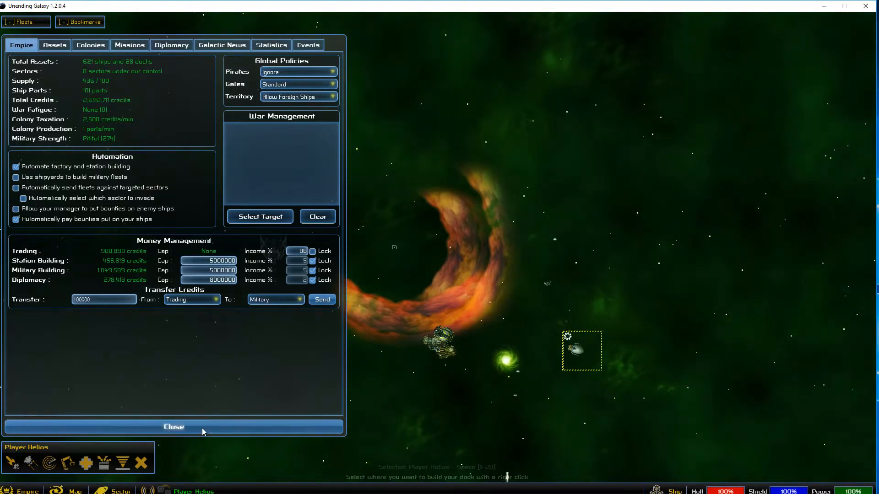
click(174, 427)
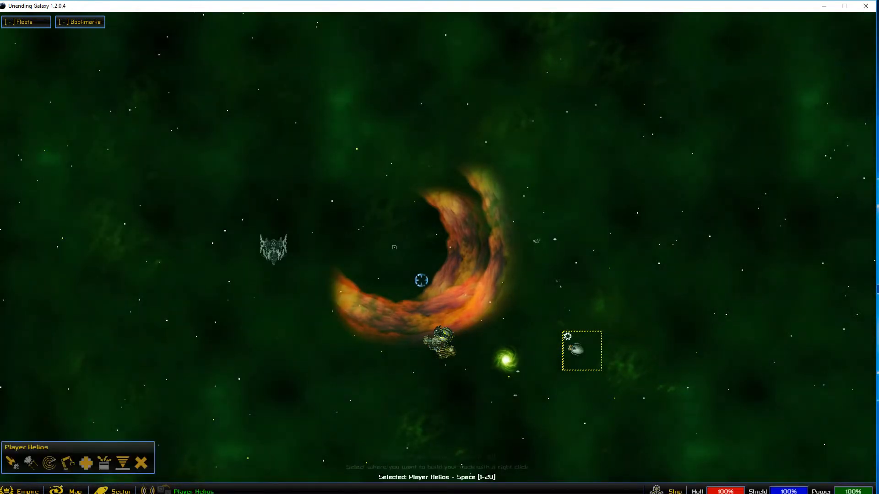
click(85, 462)
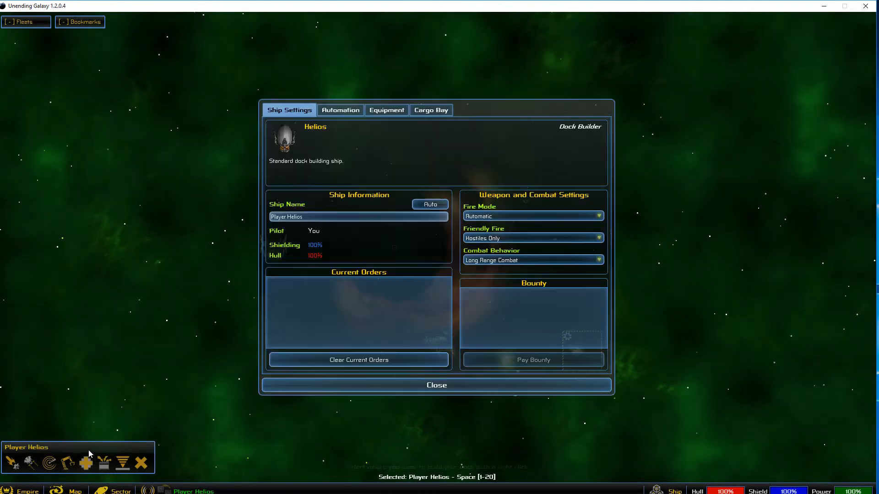
click(85, 462)
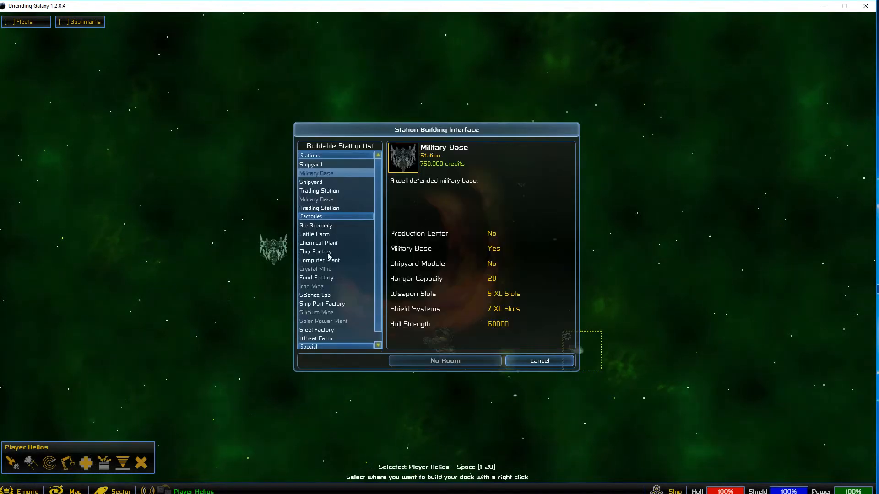
mouse_move(327, 167)
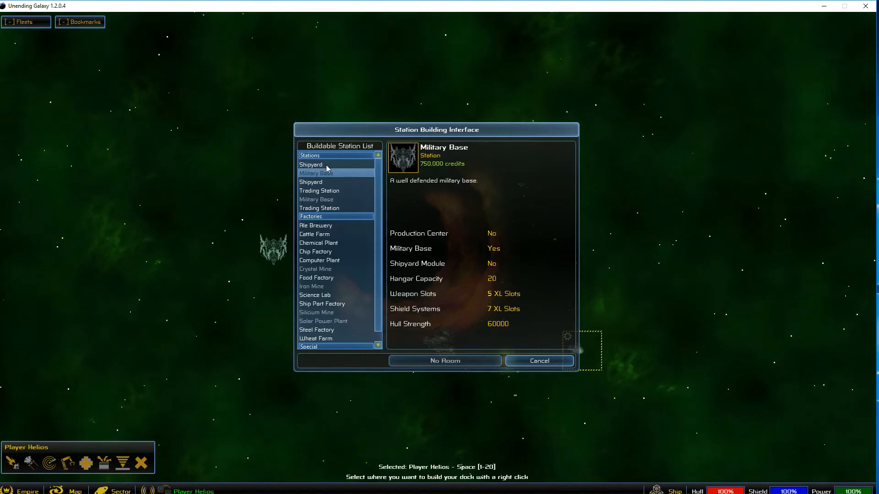
click(311, 164)
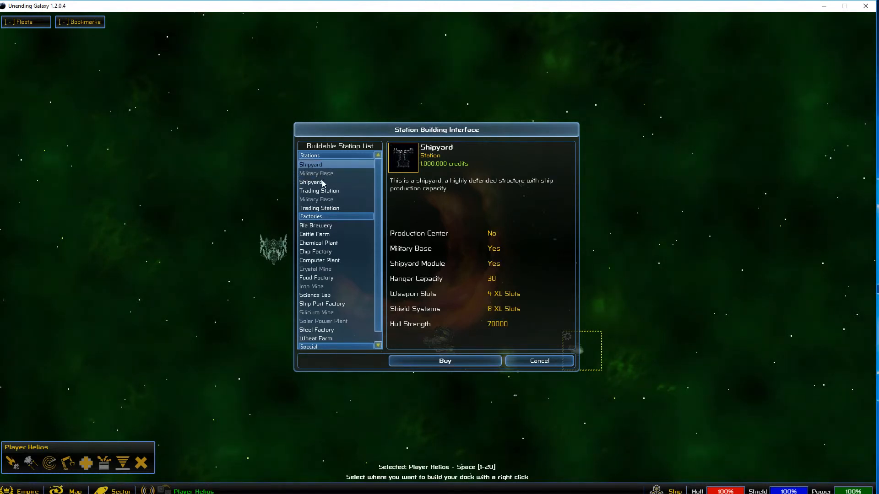
click(538, 360)
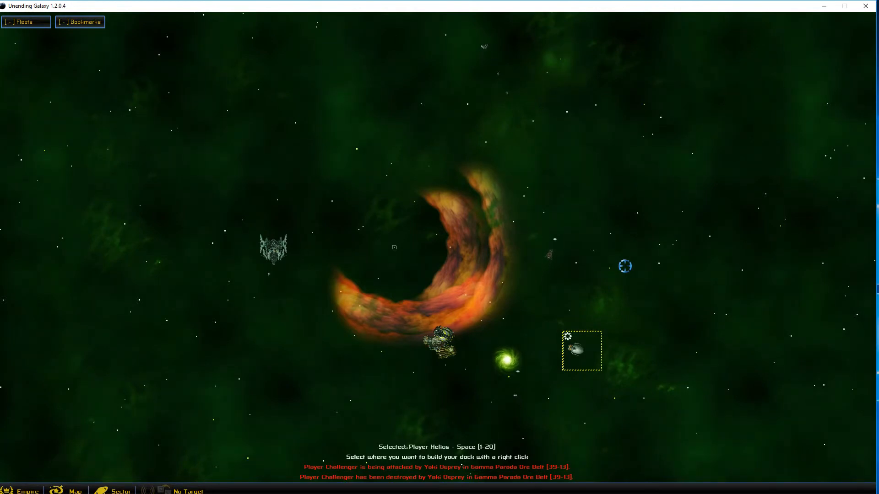
Look over the nebula sector, then bring up the Empire overview of assets, credits and accounts
click(74, 490)
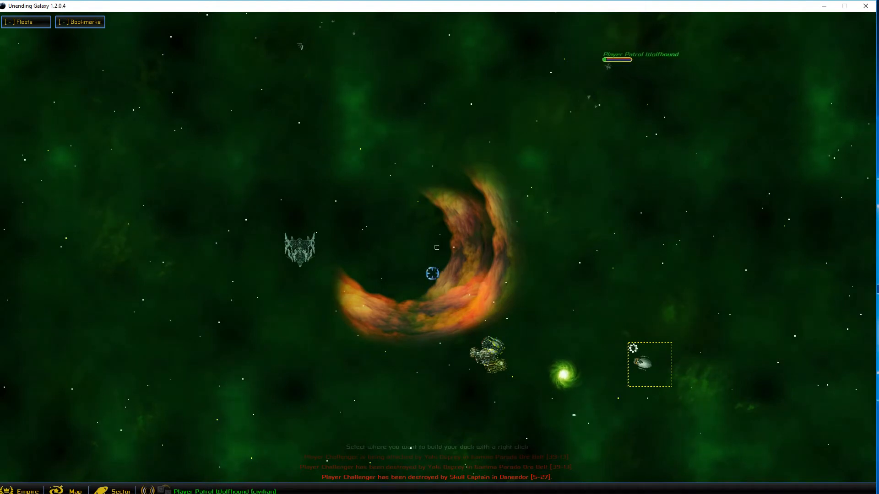
click(490, 362)
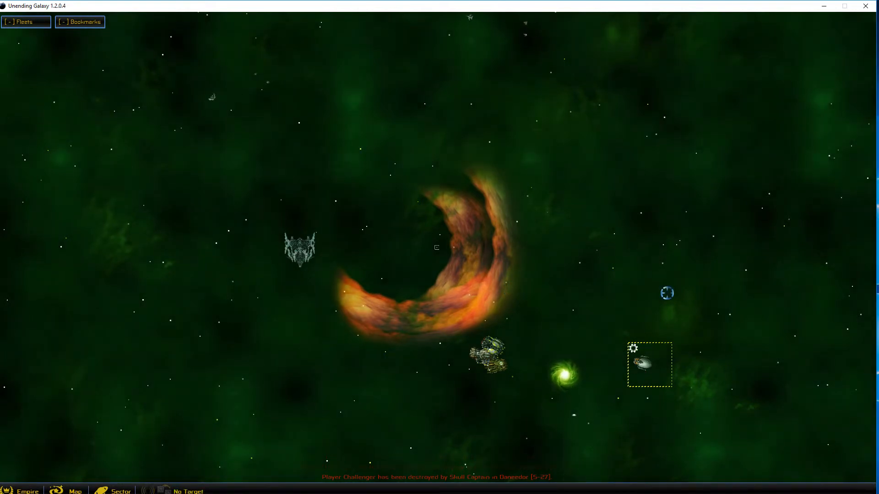
click(649, 363)
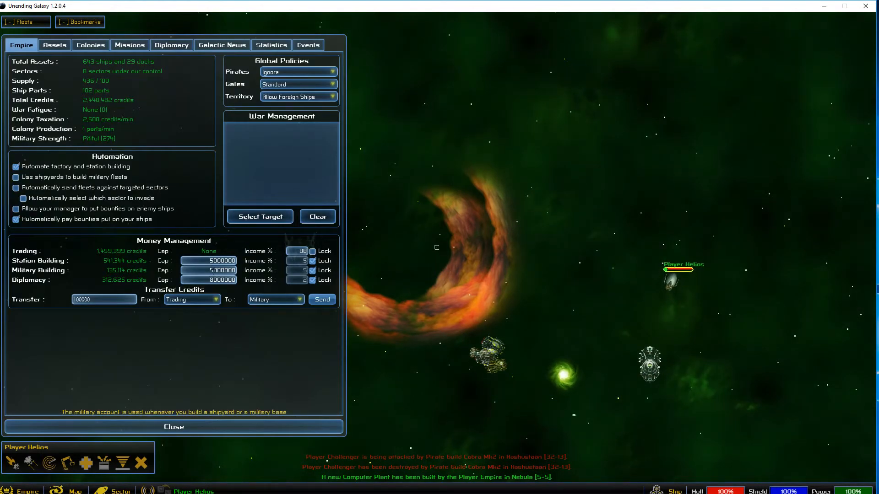
Close the Empire overview and Helios builder settings, then reopen and close Empire again
click(174, 427)
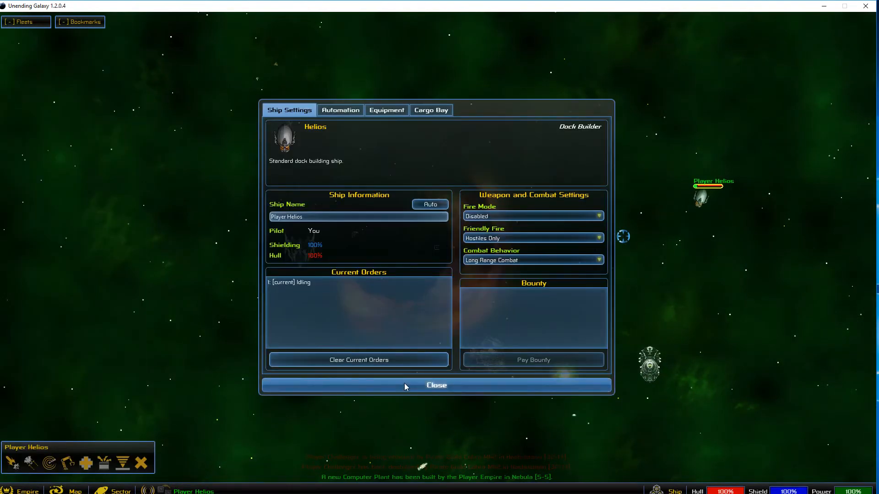
click(435, 385)
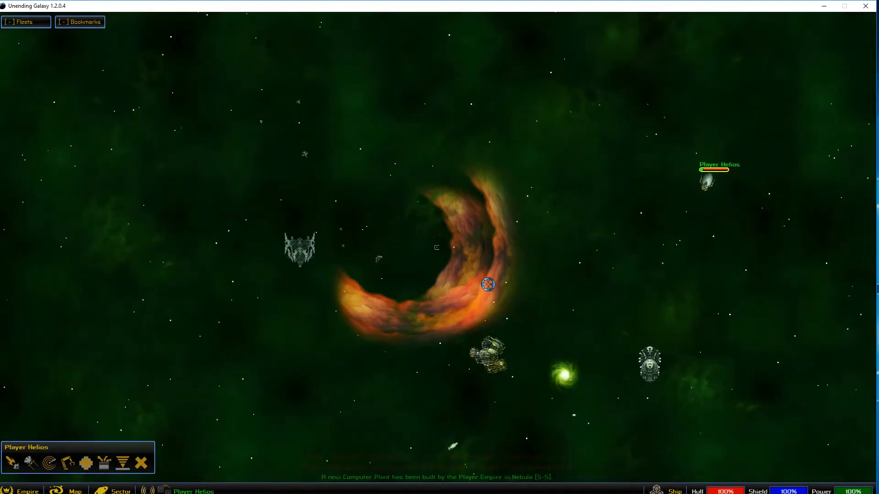
click(22, 490)
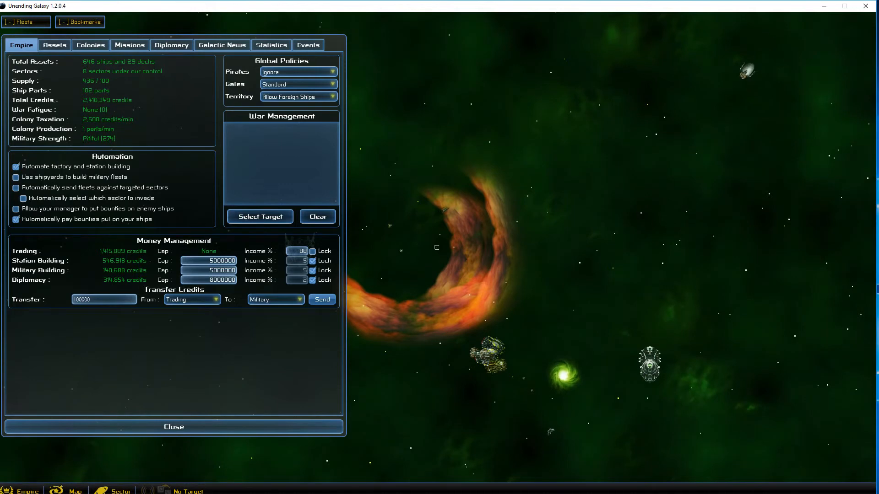
click(174, 427)
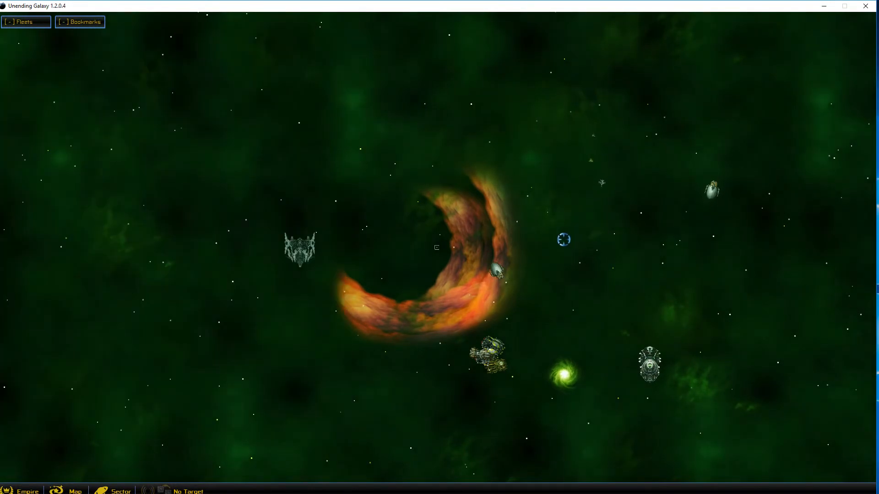
click(75, 490)
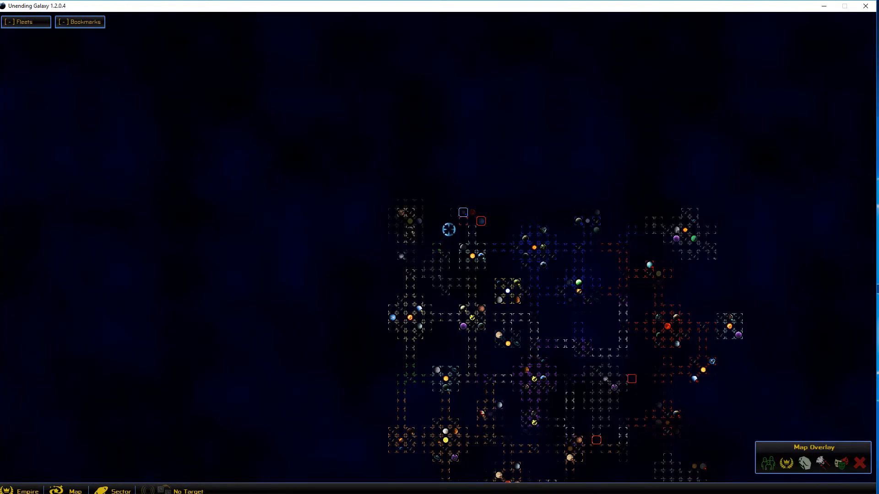
click(434, 246)
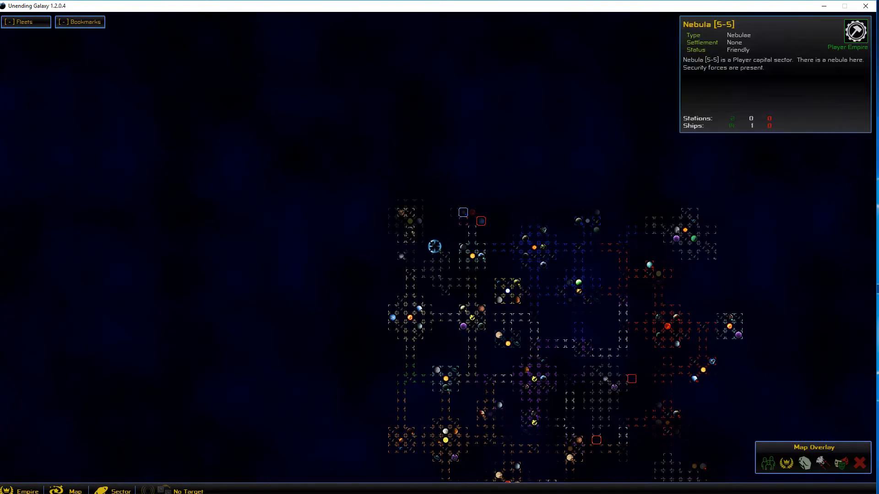
click(435, 278)
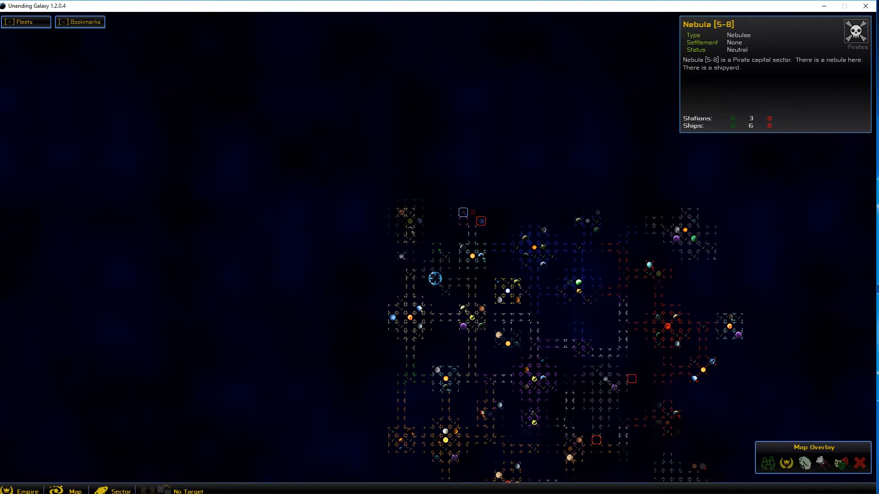
click(435, 248)
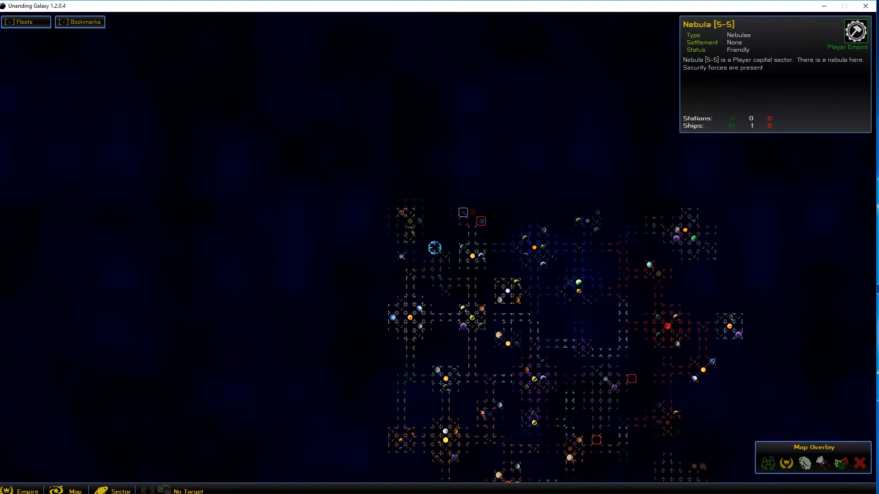
click(622, 237)
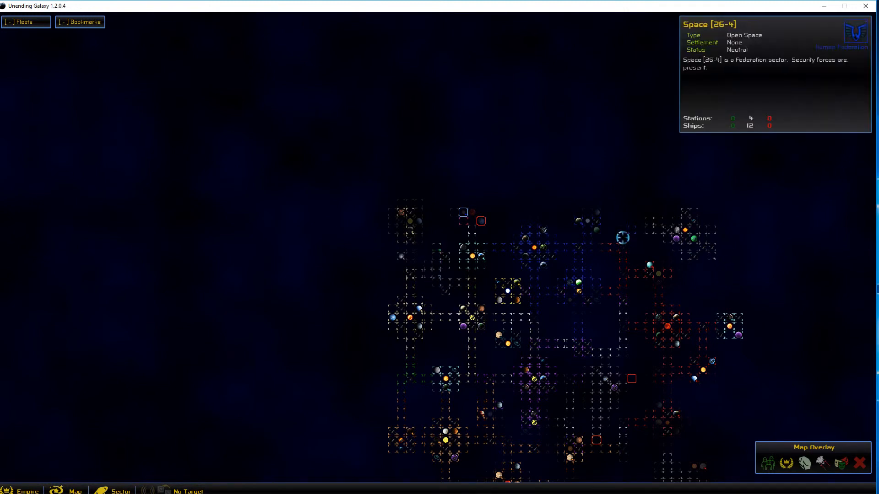
click(471, 335)
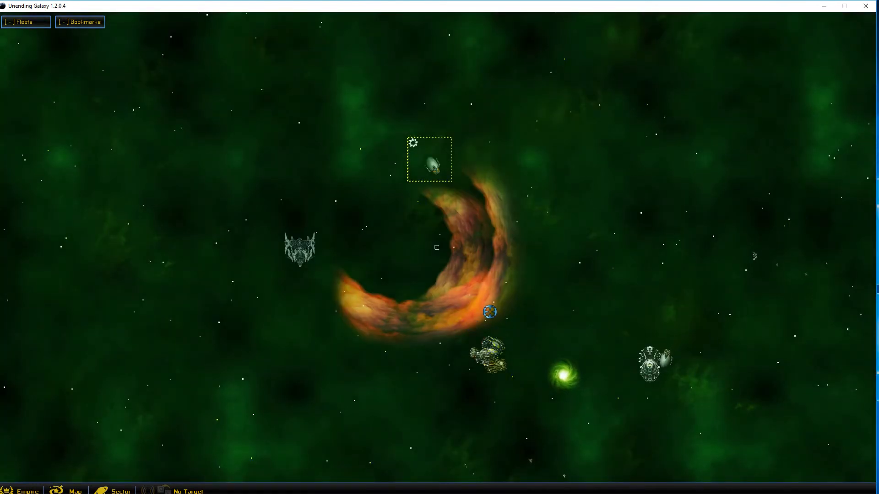
click(74, 490)
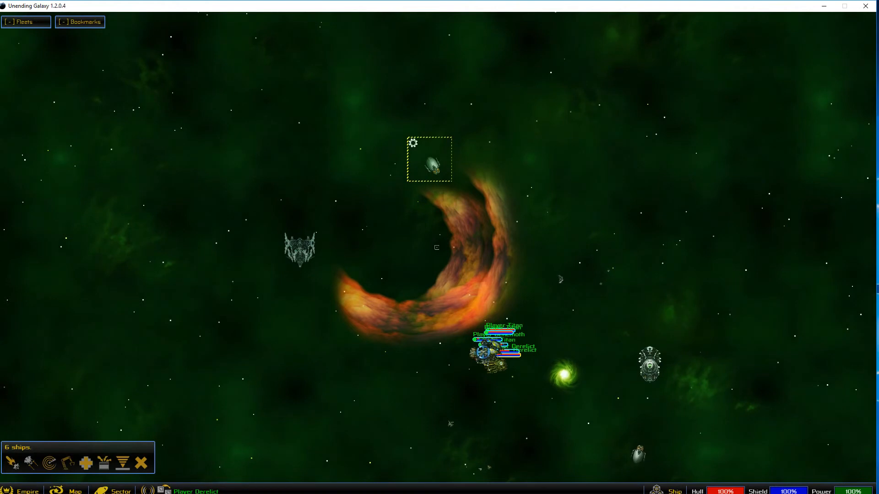
click(23, 489)
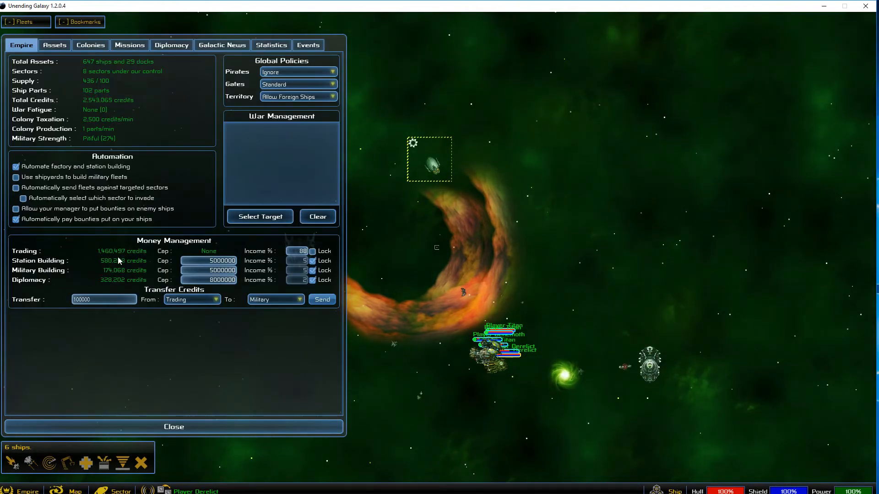
click(173, 426)
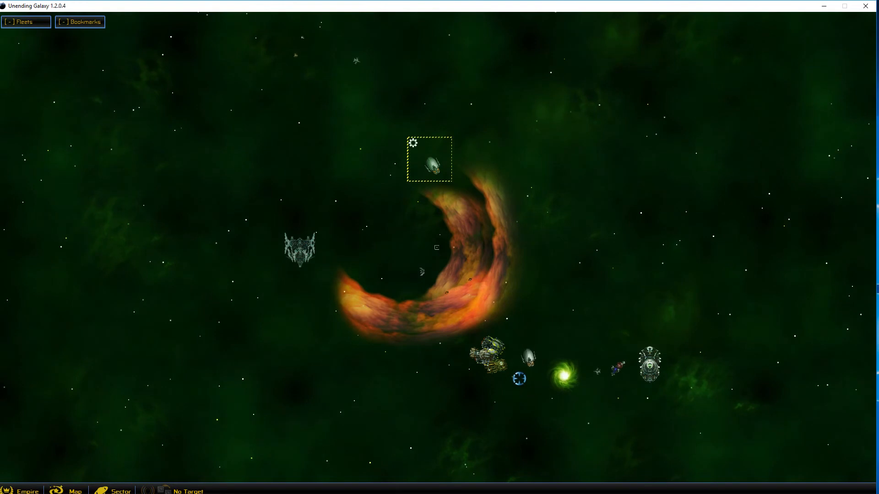
click(492, 356)
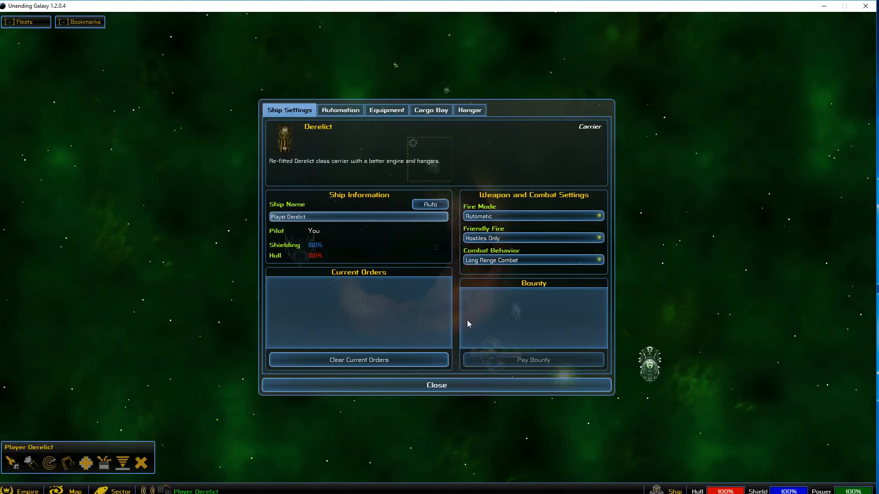
click(469, 110)
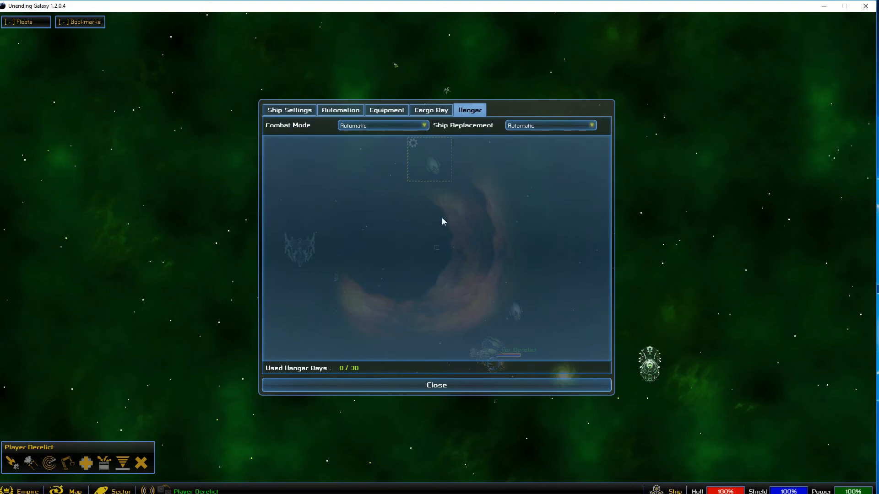
mouse_move(339, 323)
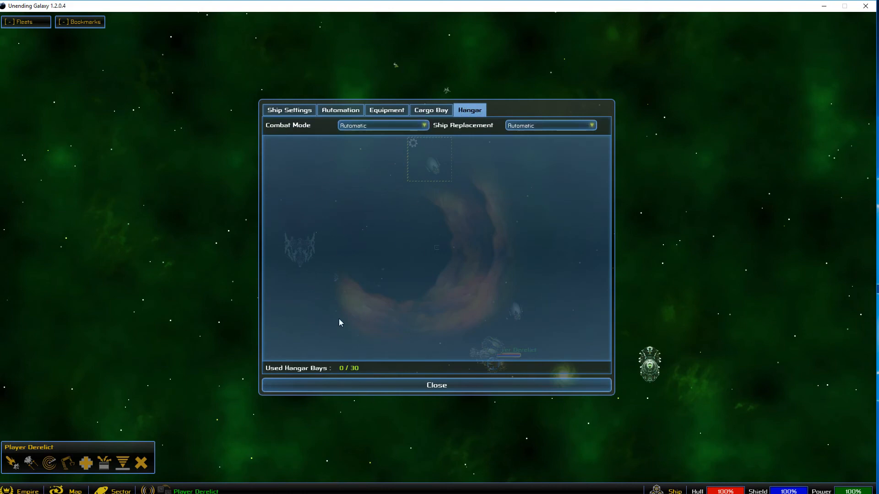
mouse_move(578, 120)
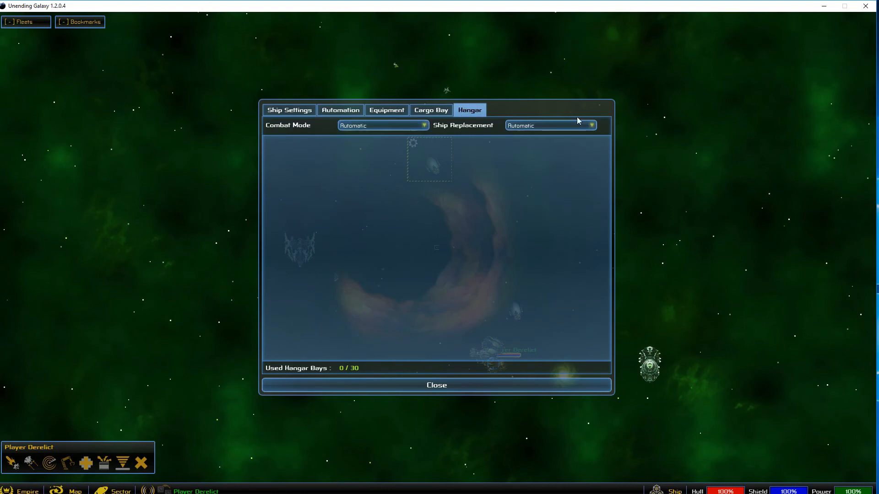
click(436, 385)
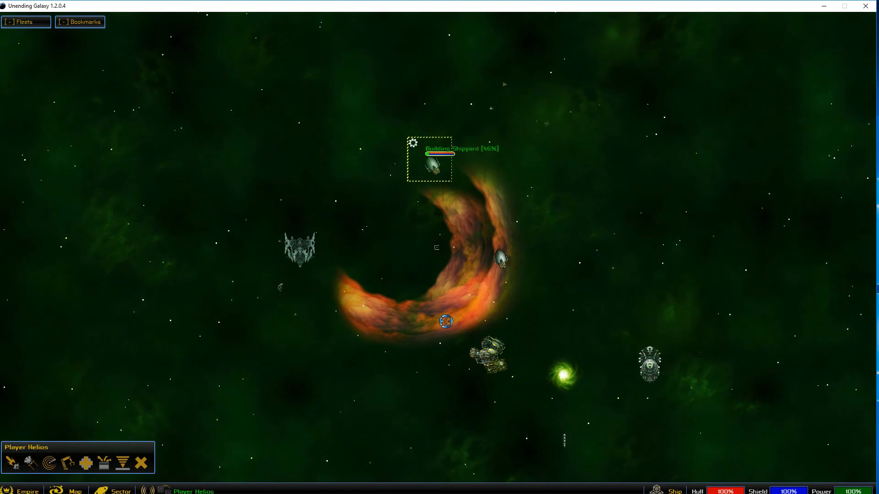
Deselect the builder ship, pan the Nebula [5-5] view, and switch to the galaxy map
click(489, 359)
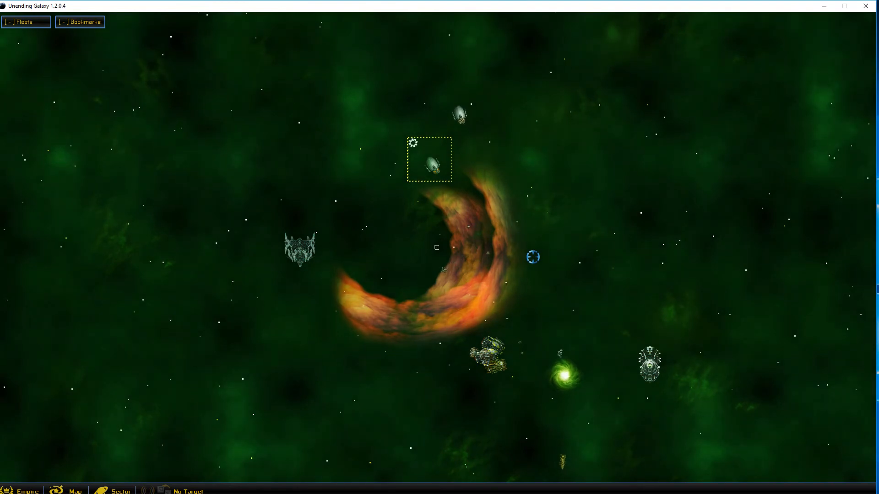
scroll(down, 3)
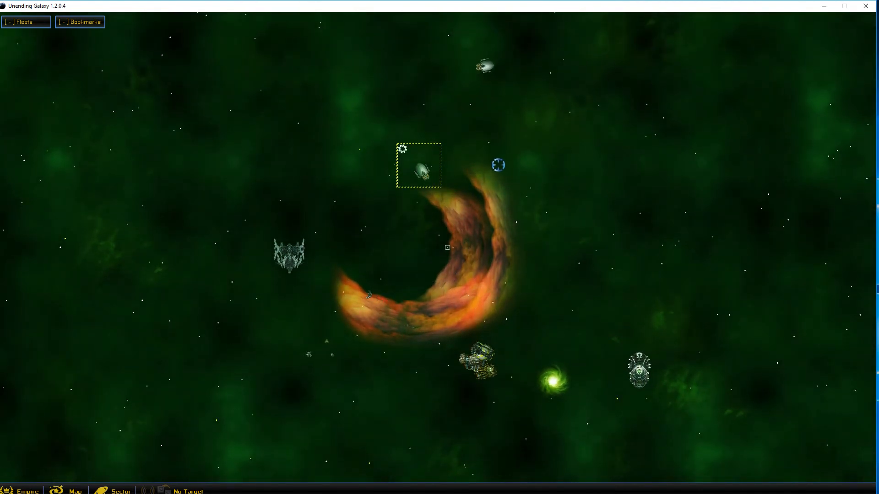
click(74, 489)
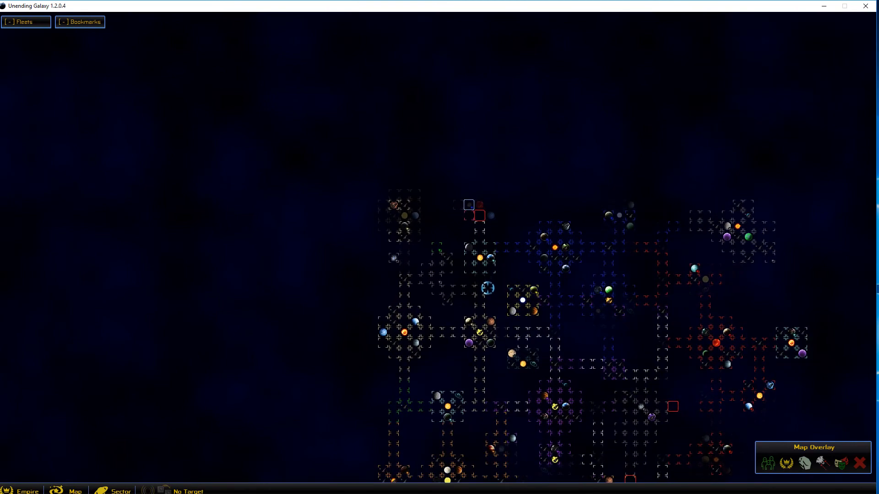
Inspect pirate sectors Nebula [5-6], with its shipyard, and Nebula [5-9] on the map
click(470, 203)
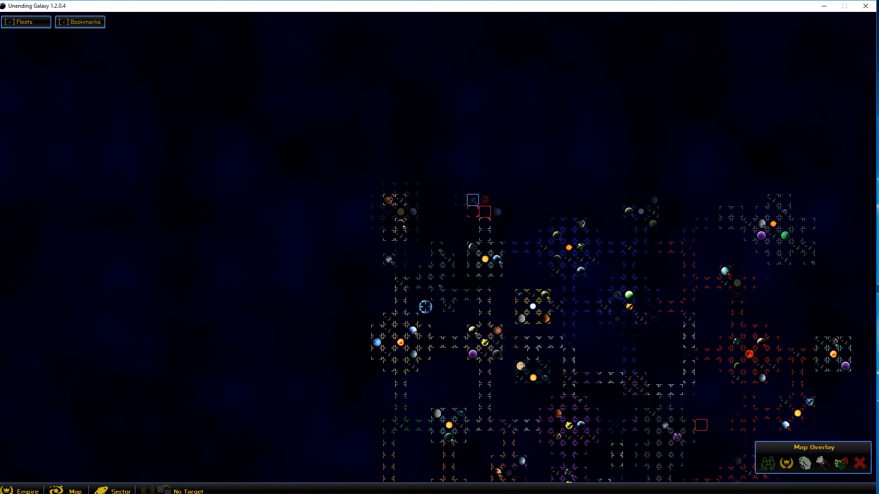
click(442, 260)
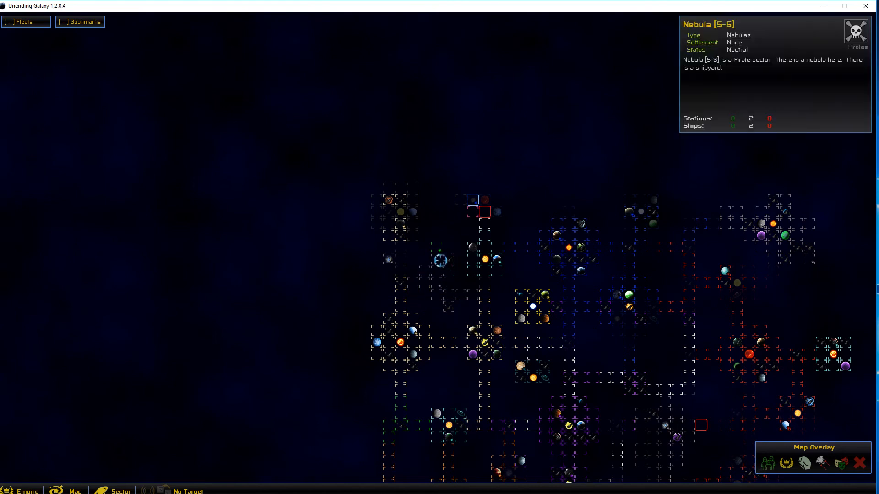
click(440, 305)
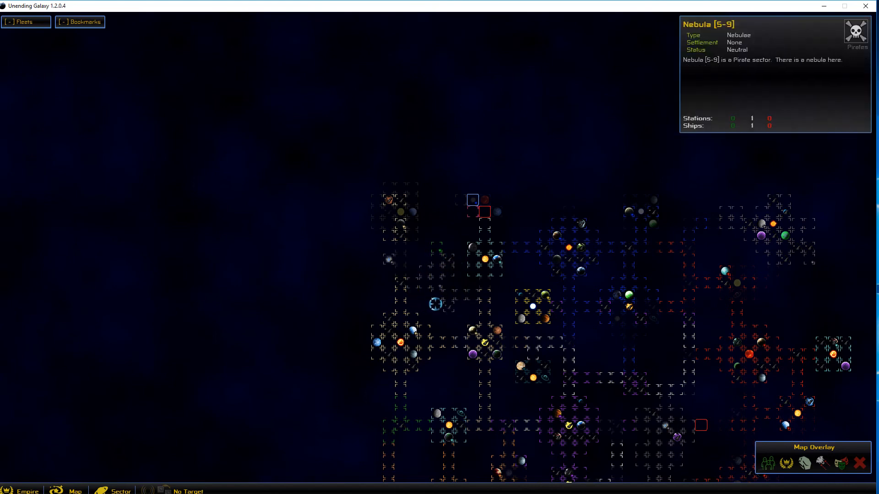